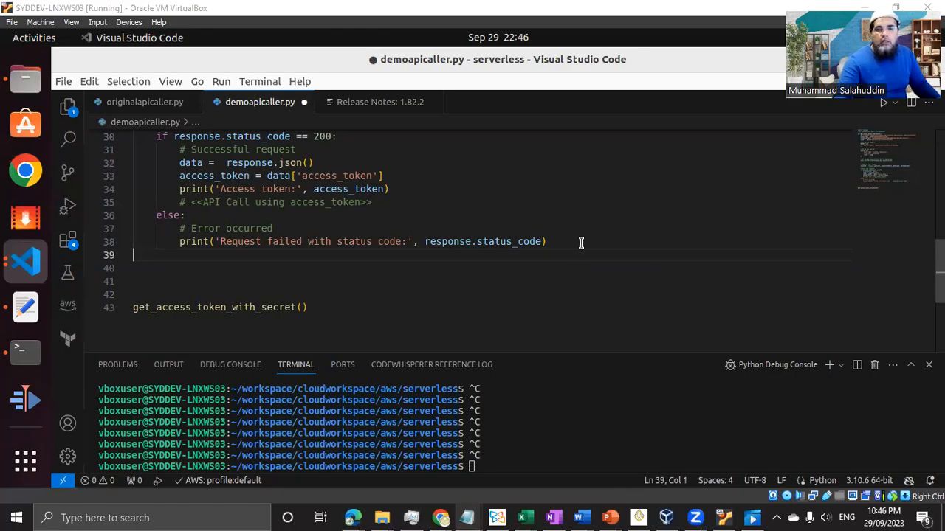
{"action": "mouse_move", "coordinate": [409, 241]}
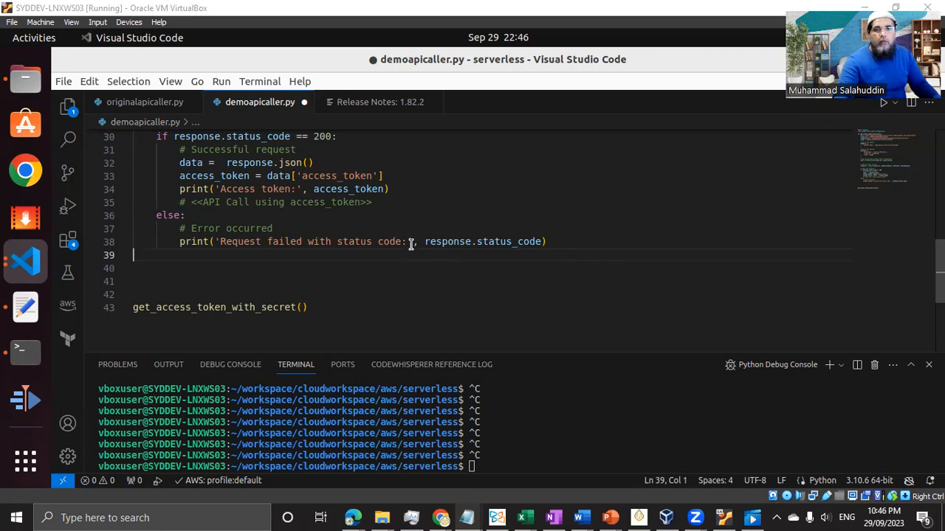
Add two blank lines after the token-request code to make room for a function
{"action": "scroll", "scroll_direction": "up", "scroll_amount": 3}
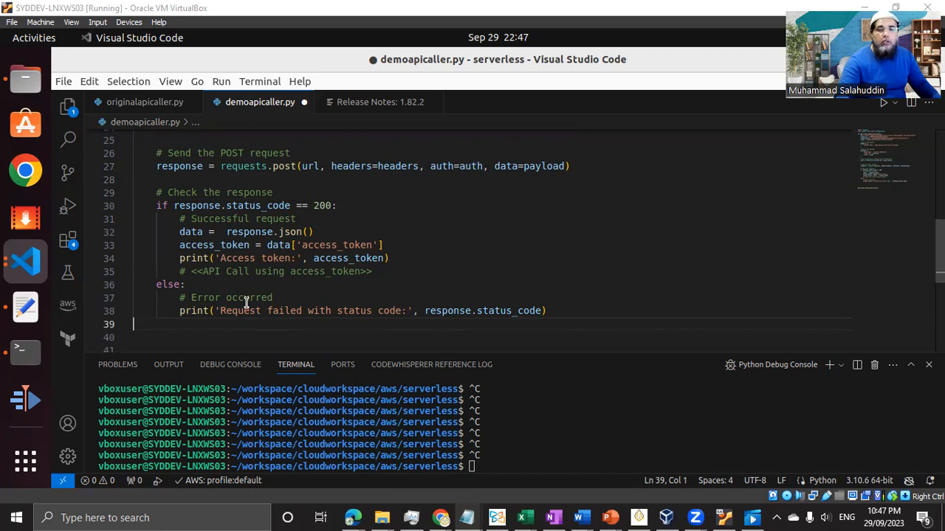
{"action": "mouse_move", "coordinate": [199, 274]}
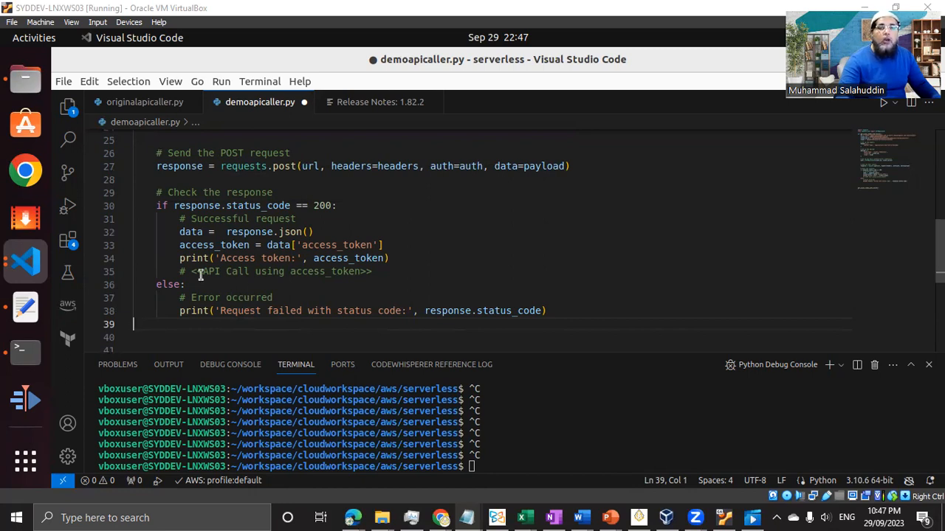
{"action": "mouse_move", "coordinate": [385, 293]}
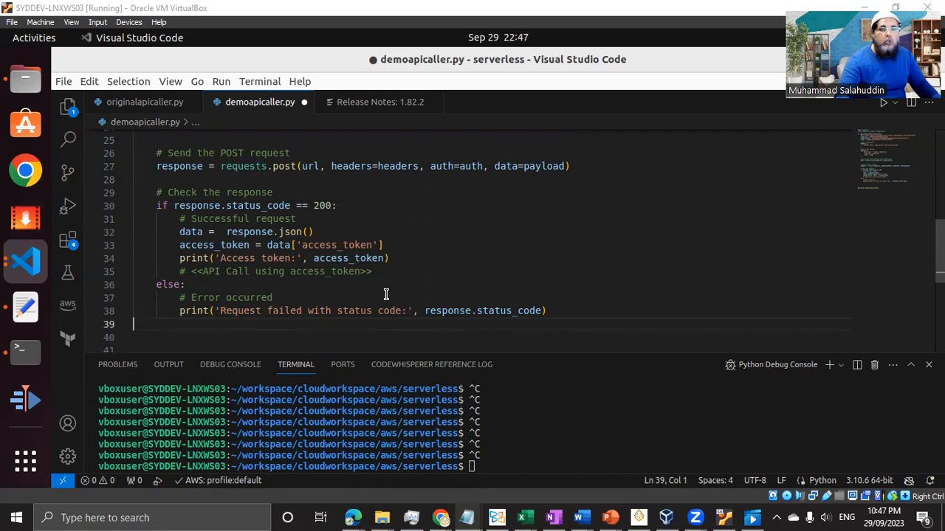
{"action": "mouse_move", "coordinate": [375, 289]}
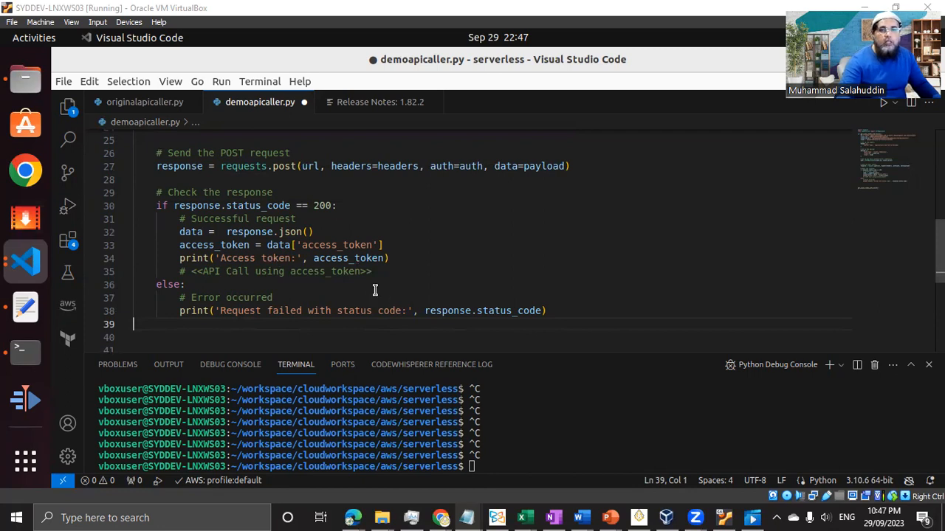
{"action": "scroll", "scroll_direction": "down", "scroll_amount": 3}
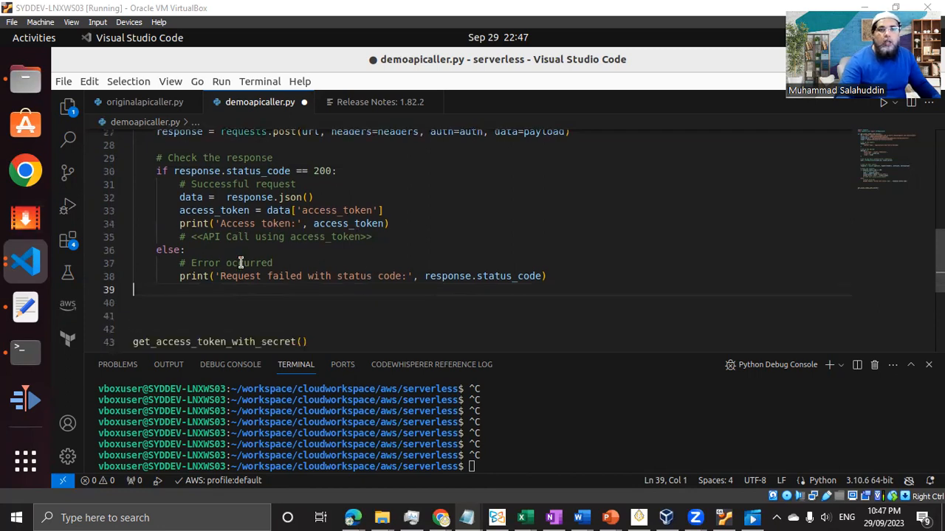
{"action": "scroll", "scroll_direction": "up", "scroll_amount": 3}
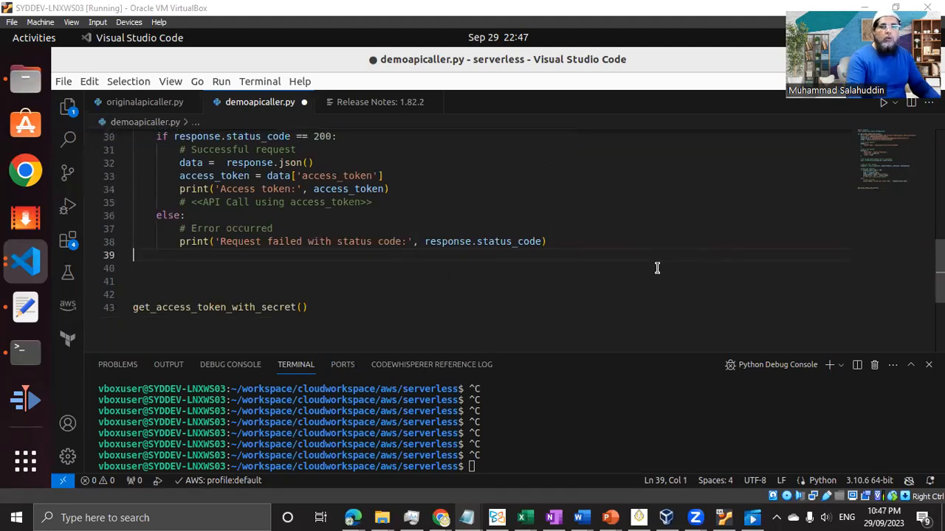
{"action": "key", "text": "enter"}
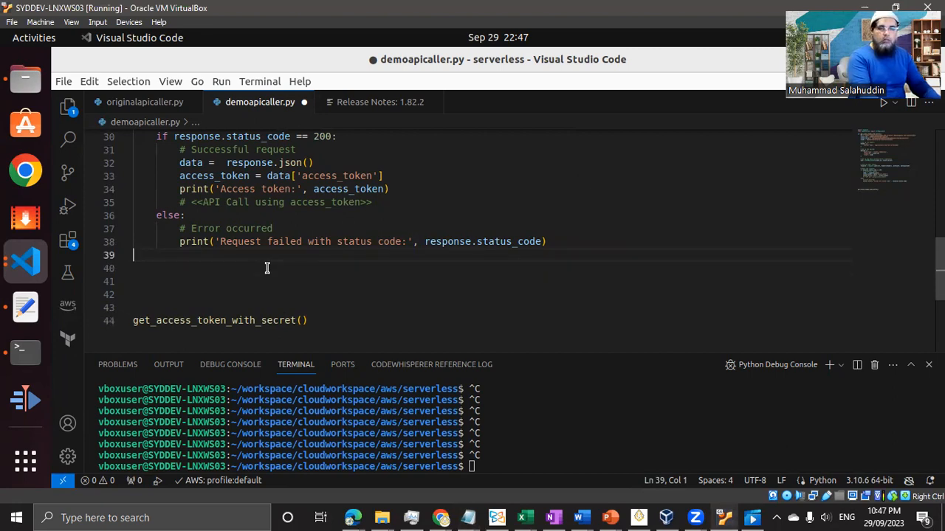
{"action": "key", "text": "Return"}
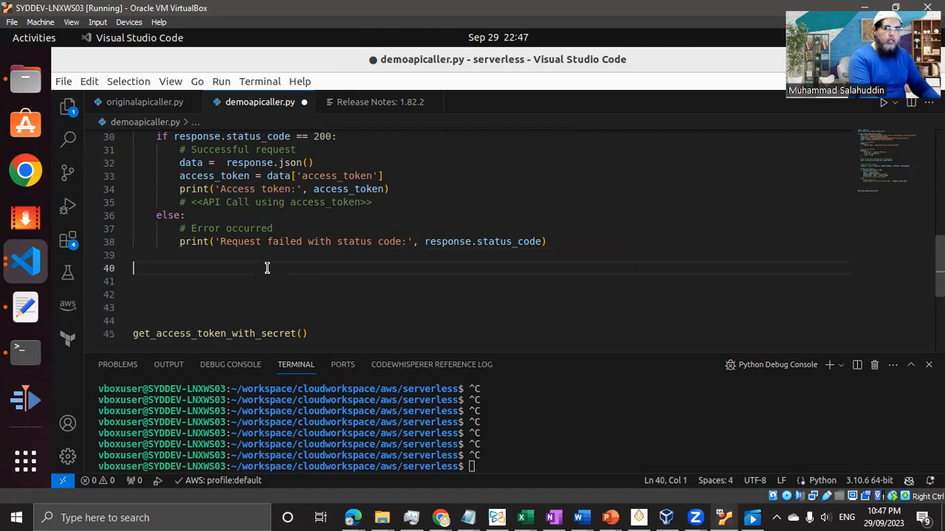
Type the header def getStatisticalCalculation(access_token): on line 39
{"action": "type", "text": "def"}
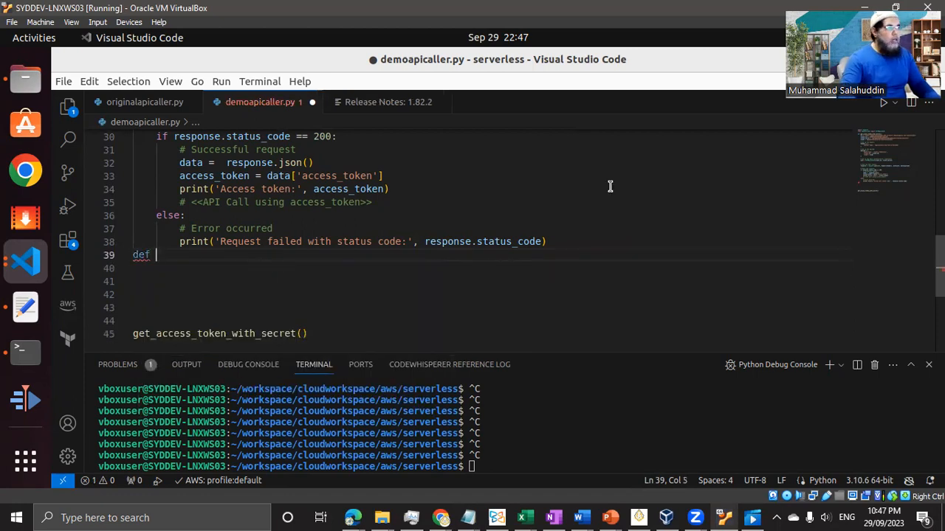
{"action": "type", "text": "getStati"}
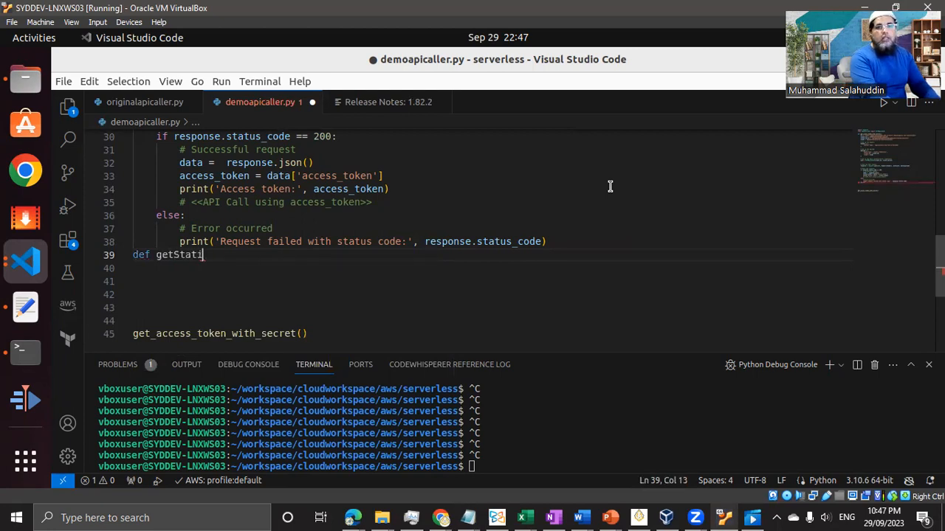
{"action": "type", "text": "stic"}
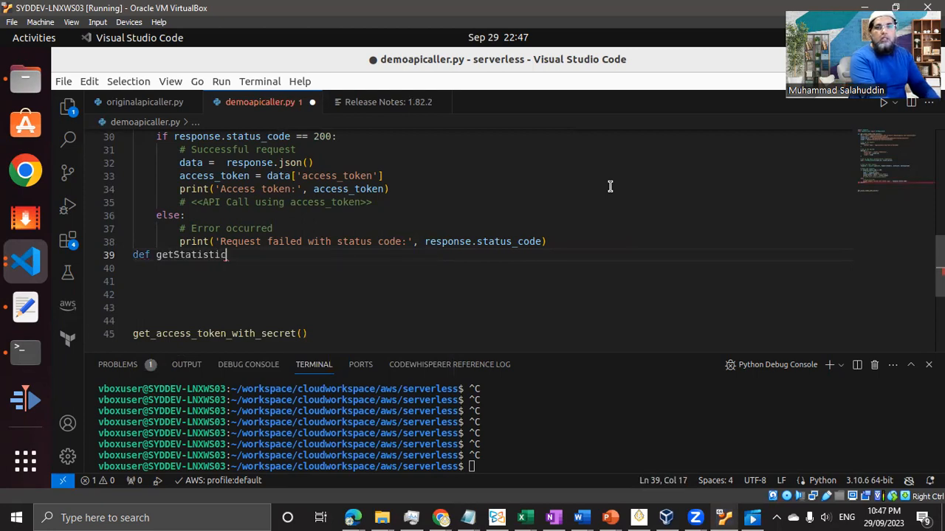
{"action": "type", "text": "alCalc"}
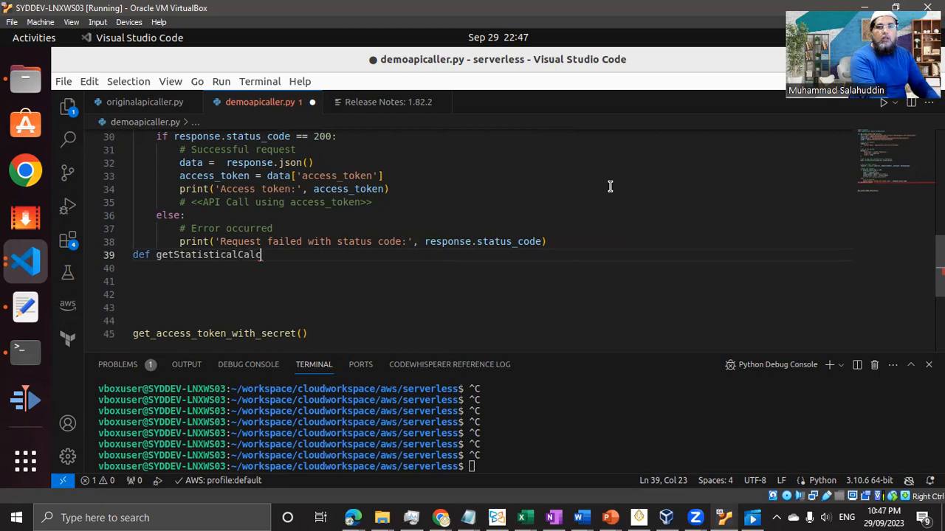
{"action": "type", "text": "ulation()"}
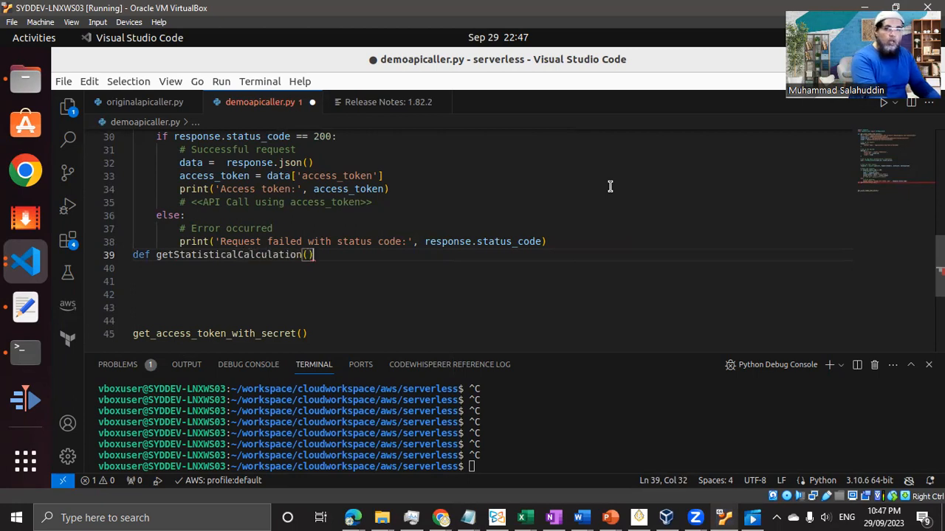
{"action": "type", "text": "access_tok"}
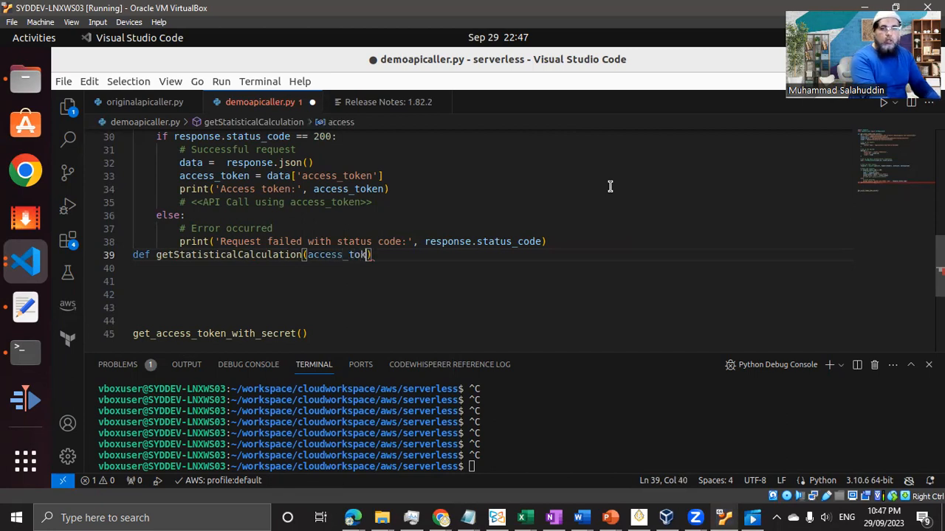
{"action": "type", "text": "en"}
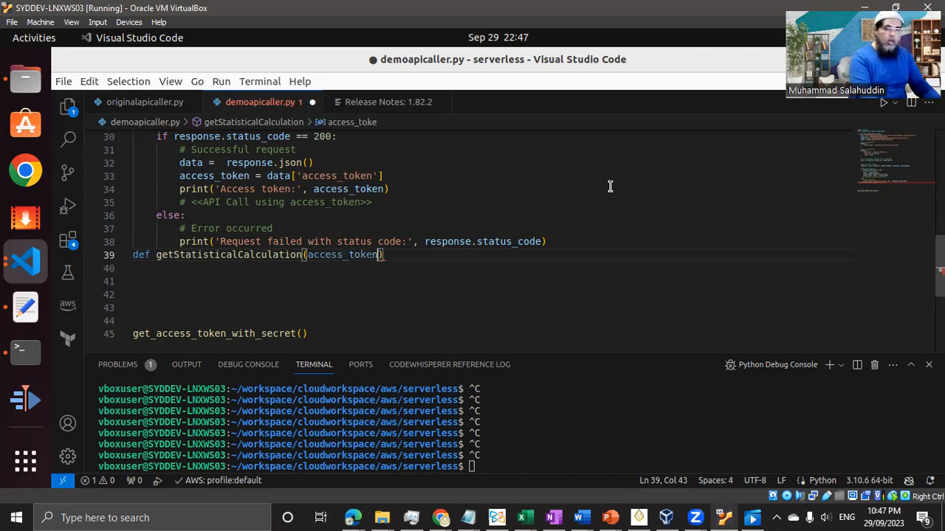
{"action": "type", "text": ":"}
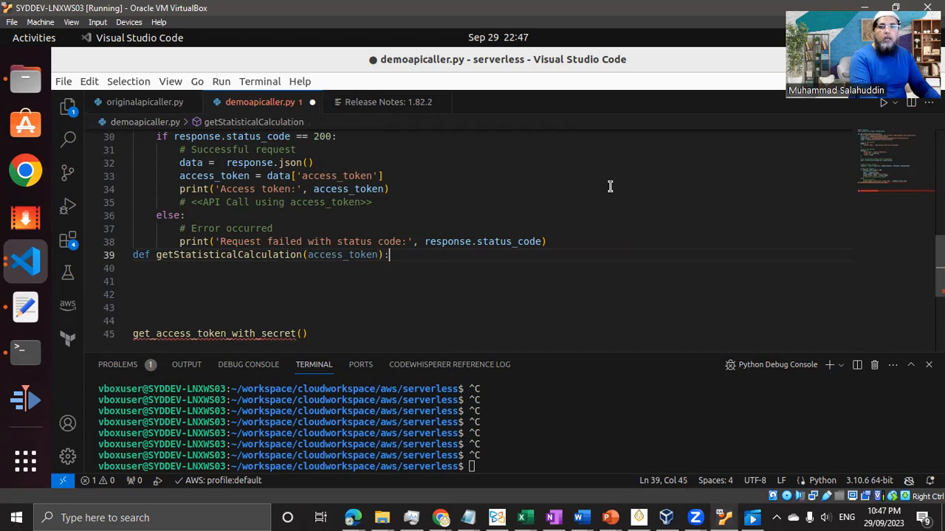
Insert the url, Authorization header and requests.get body, then fix the comment indentation
{"action": "key", "text": "Return"}
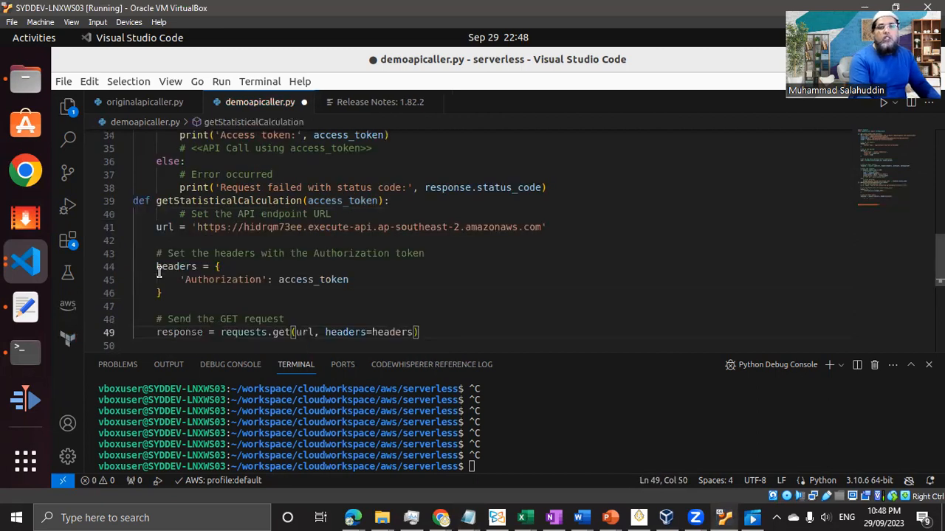
{"action": "left_click", "coordinate": [333, 214]}
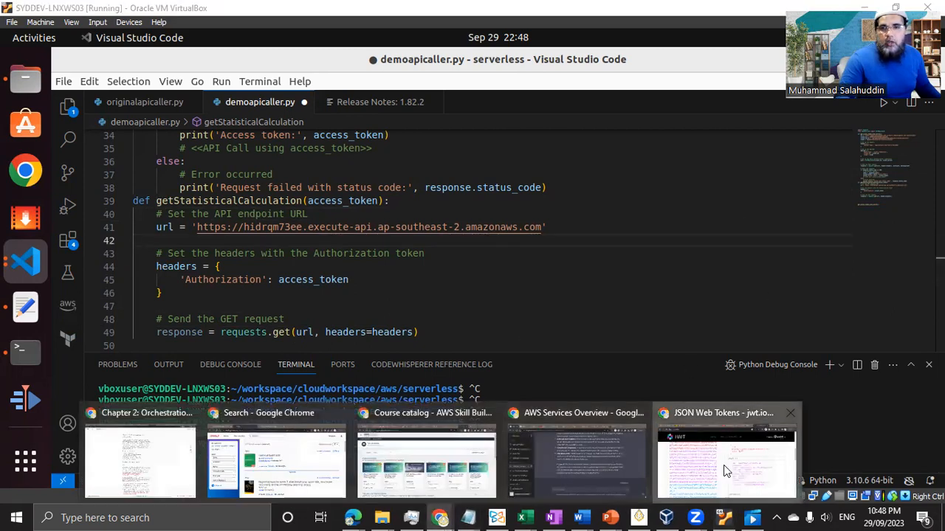
Copy the Get API with JWT Token URL from Postman over the script's url string
{"action": "left_click", "coordinate": [726, 462]}
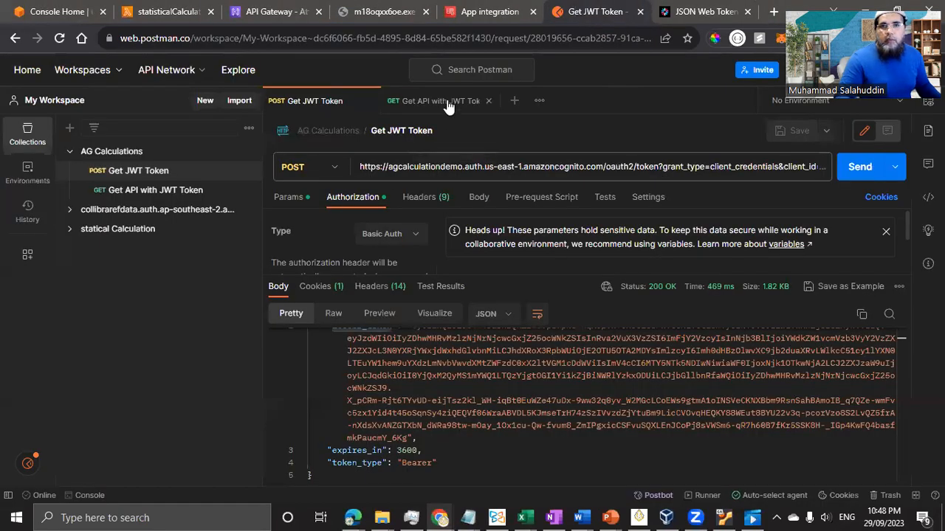
{"action": "left_click", "coordinate": [432, 101]}
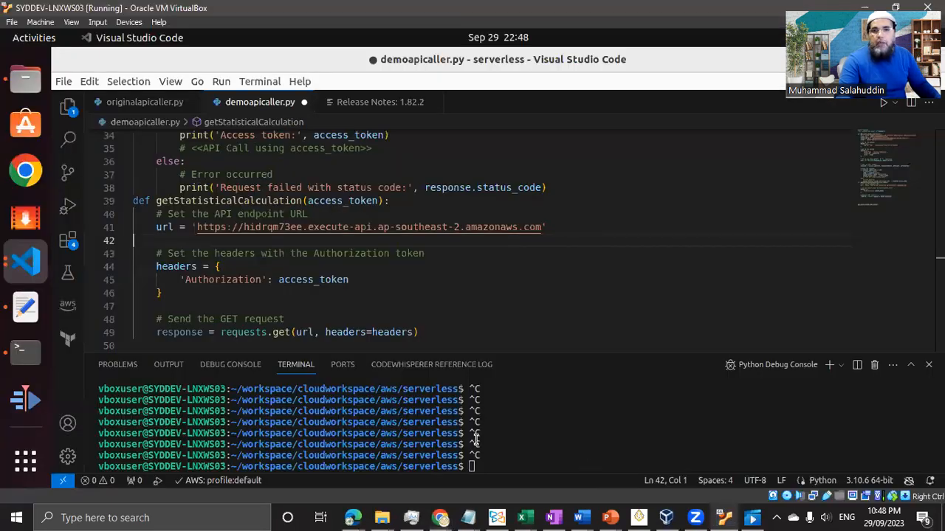
{"action": "left_click", "coordinate": [200, 227]}
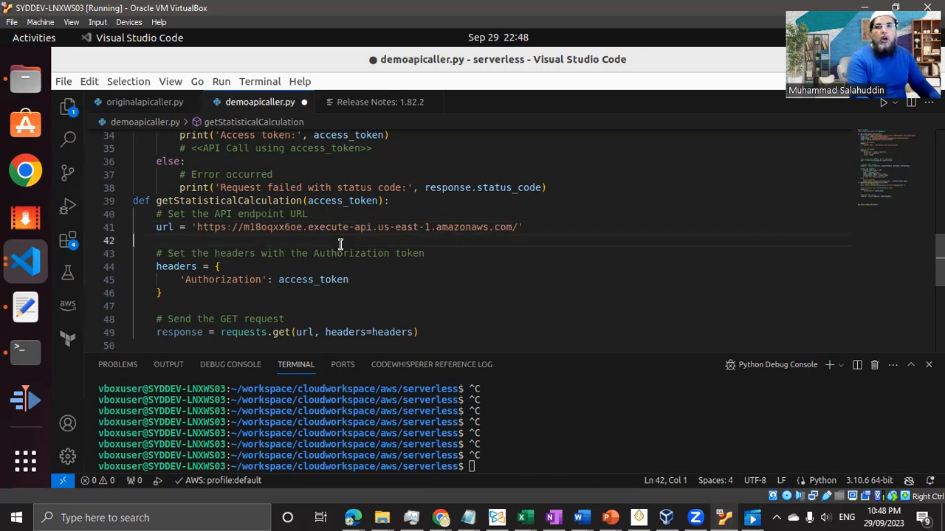
{"action": "double_click", "coordinate": [313, 279]}
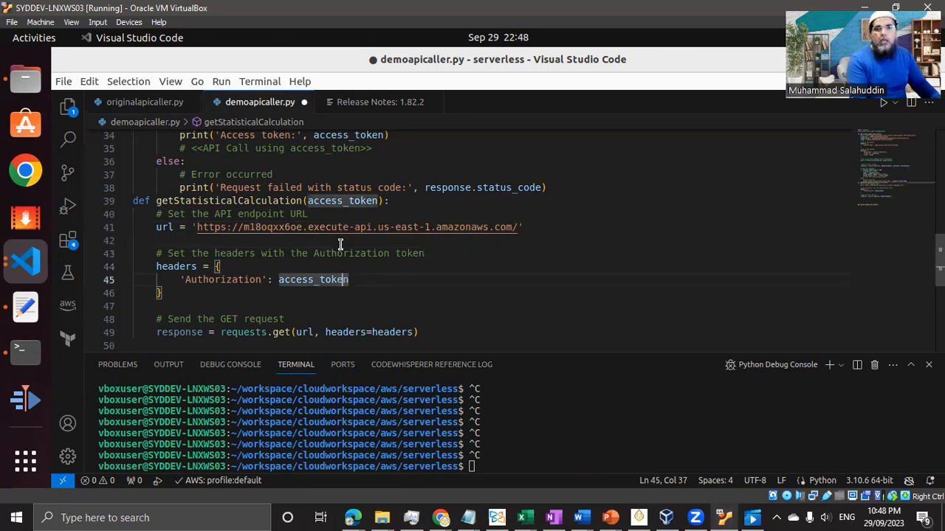
{"action": "left_click", "coordinate": [314, 280]}
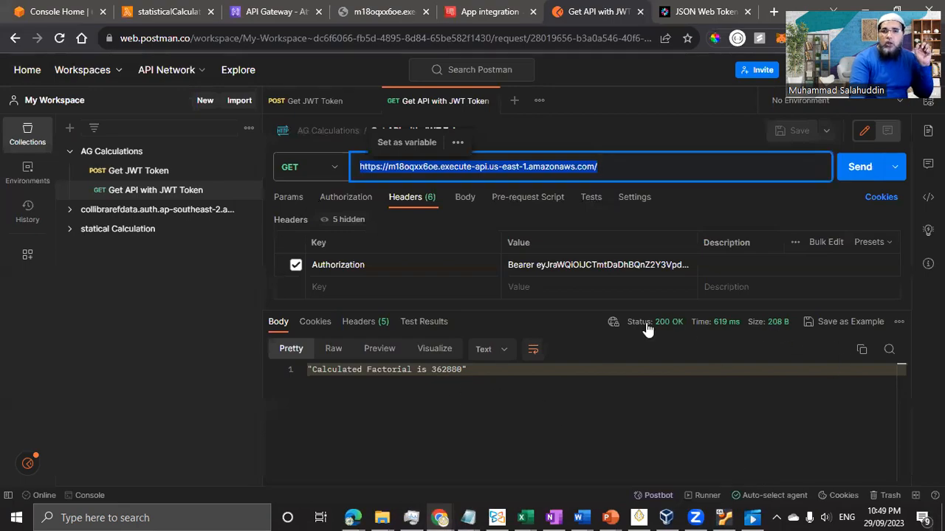
{"action": "mouse_move", "coordinate": [660, 322]}
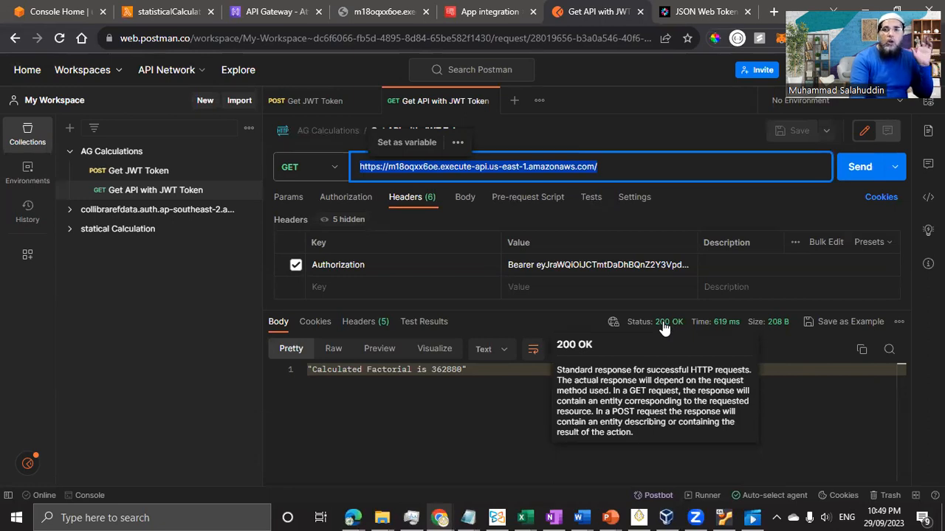
{"action": "mouse_move", "coordinate": [331, 123]}
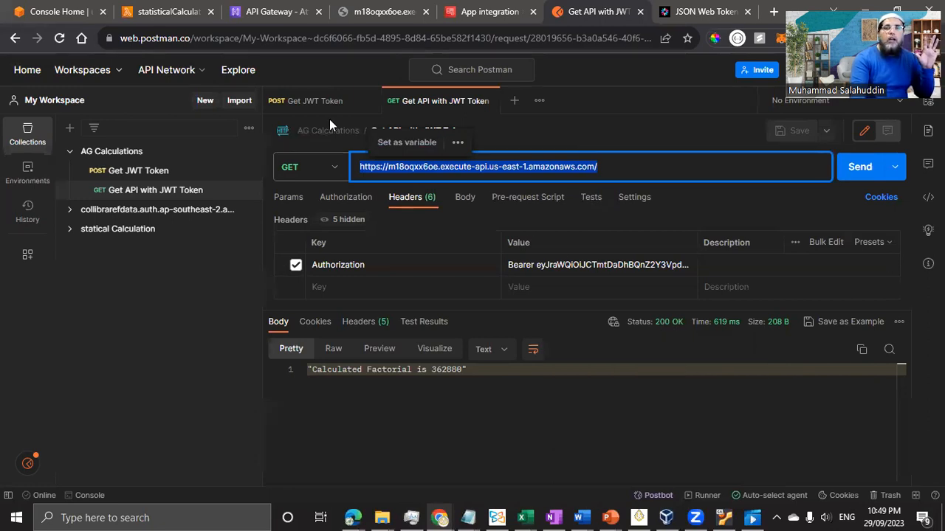
{"action": "mouse_move", "coordinate": [657, 302]}
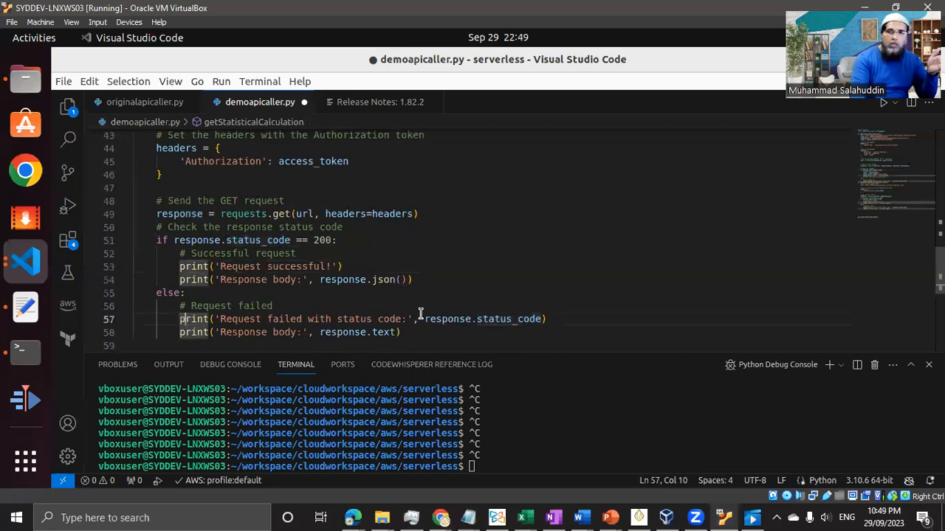
{"action": "mouse_move", "coordinate": [538, 326]}
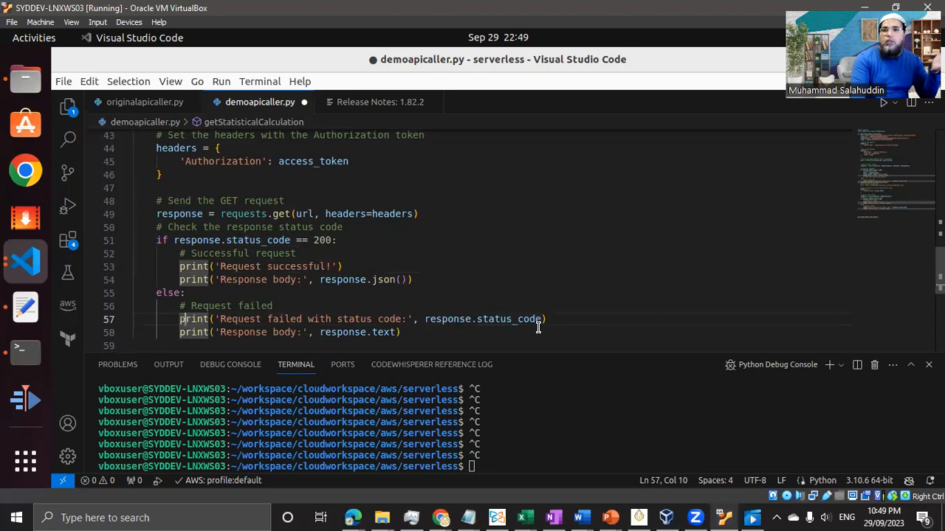
{"action": "mouse_move", "coordinate": [445, 308]}
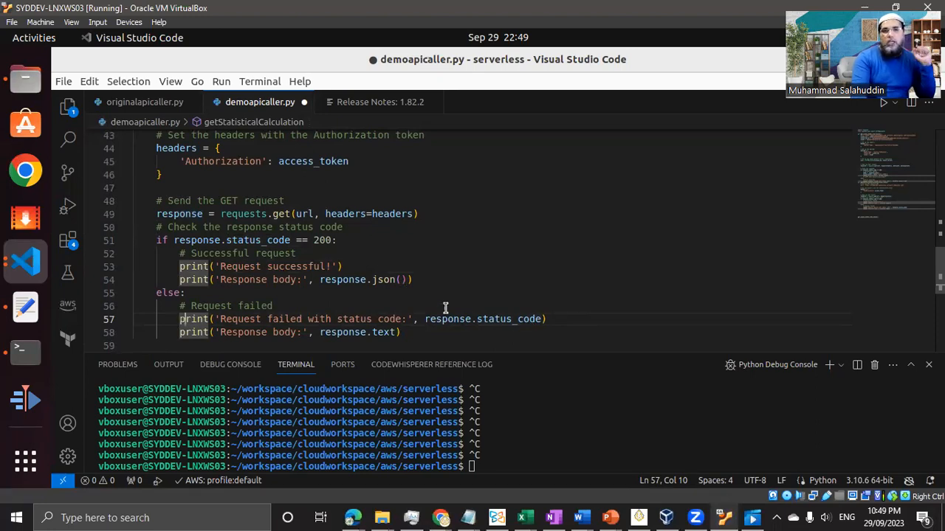
Delete the 'Response body:' argument on line 54, leaving print(response.json())
{"action": "left_click", "coordinate": [212, 253]}
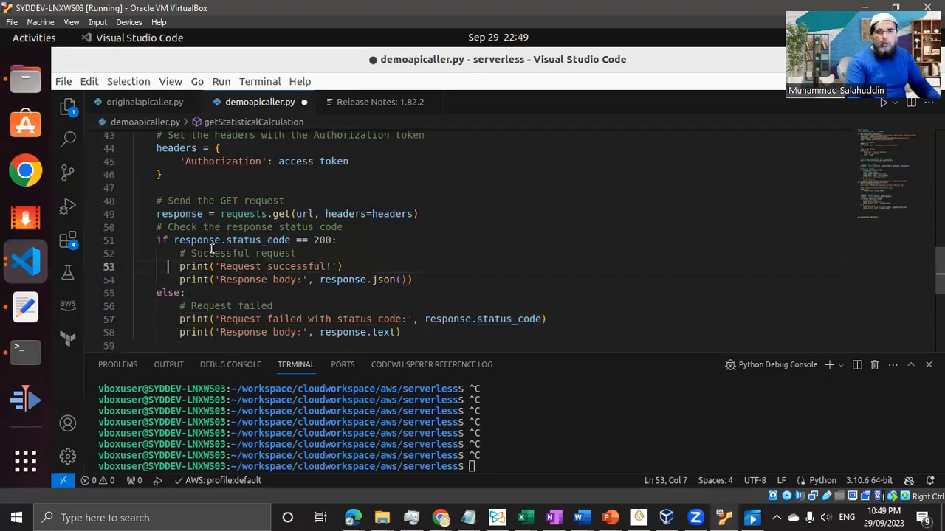
{"action": "left_click", "coordinate": [343, 279]}
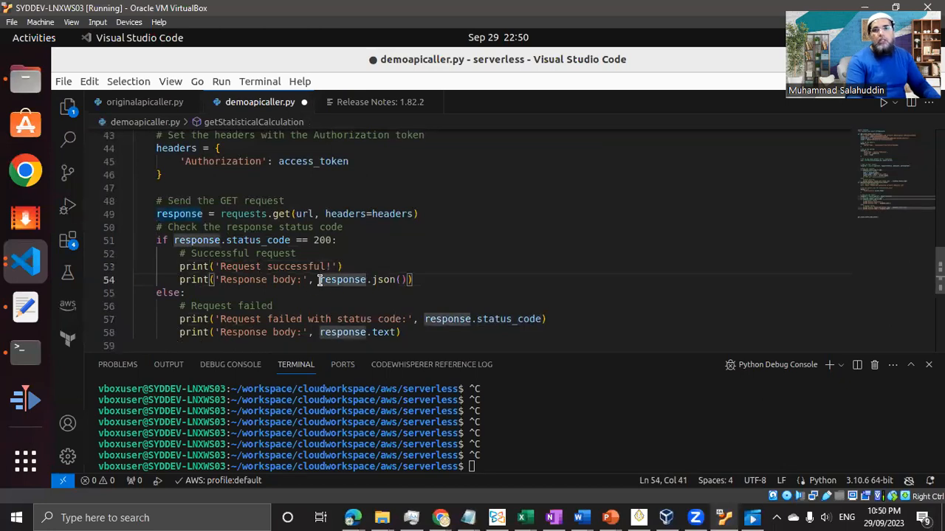
{"action": "left_click", "coordinate": [302, 280]}
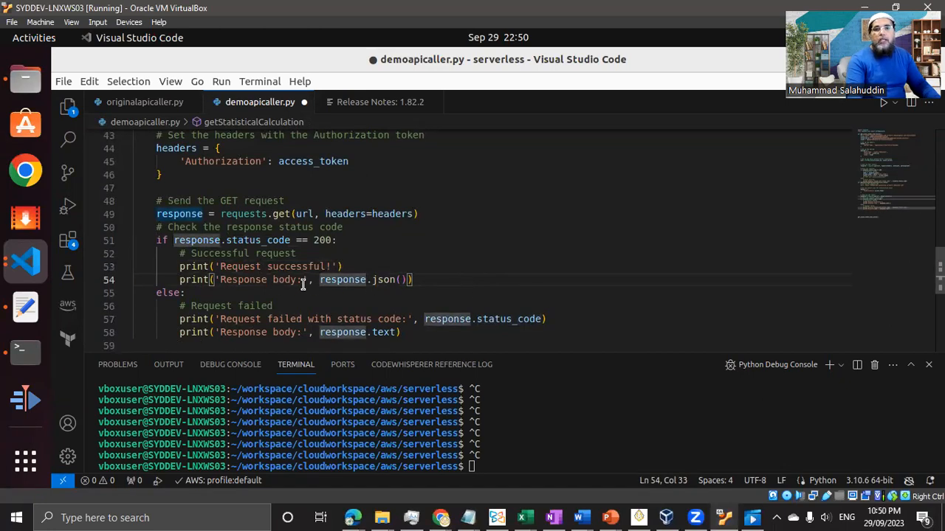
{"action": "left_click", "coordinate": [222, 279]}
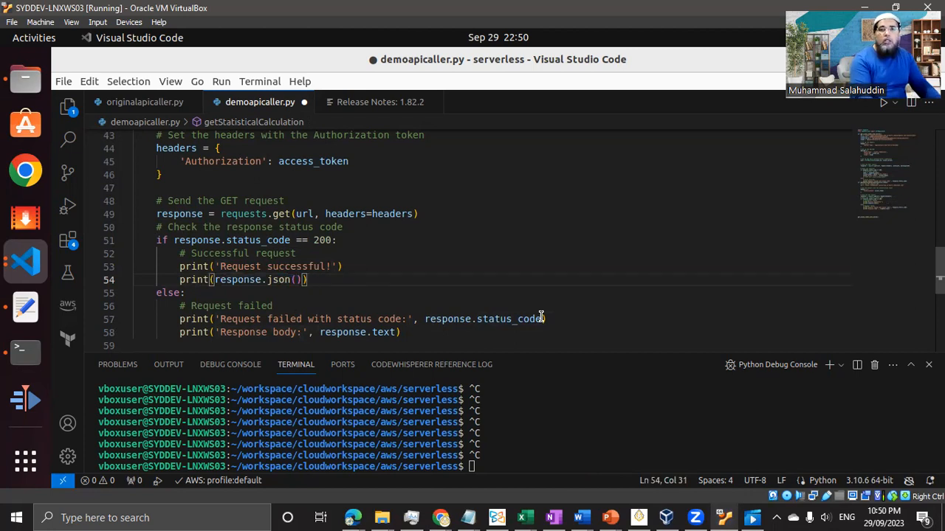
Add a print('------') line after the 'Request successful!' message on line 53
{"action": "left_click", "coordinate": [342, 266]}
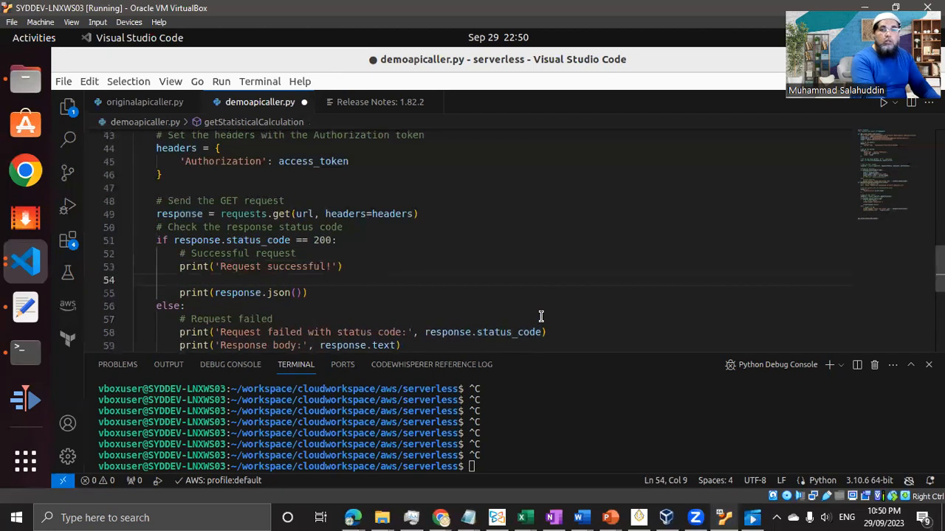
{"action": "type", "text": "print('"}
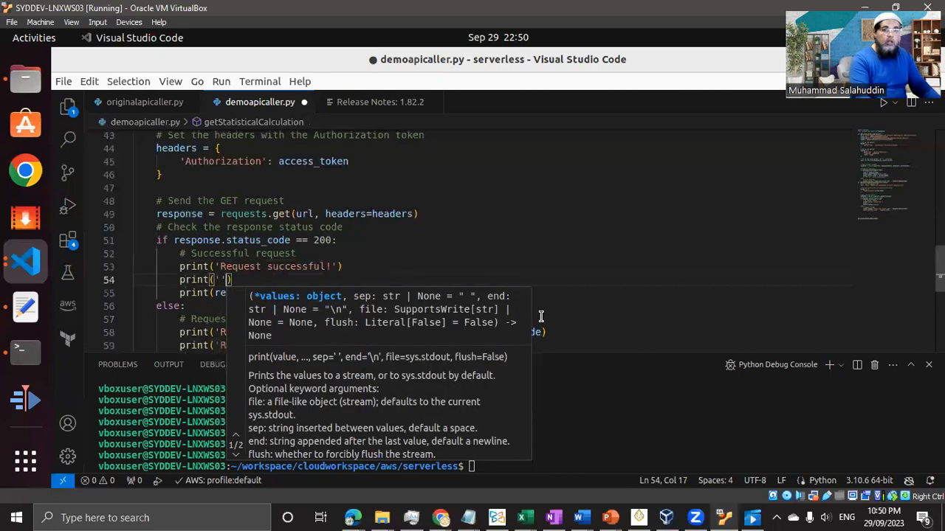
{"action": "type", "text": "----------------------------------------------------------------------"}
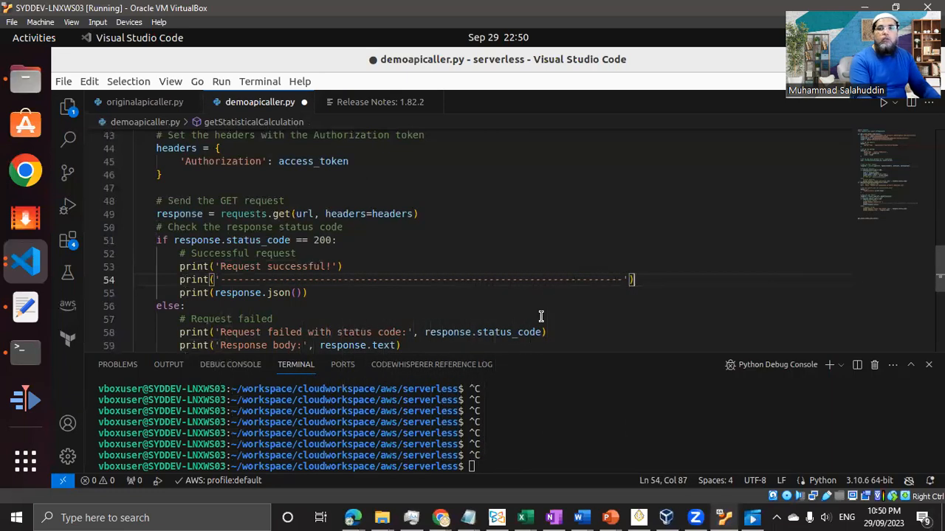
Save, then replace the line 35 placeholder comment with getStatisticalCalculation(access_token)
{"action": "key", "text": "ctrl+s"}
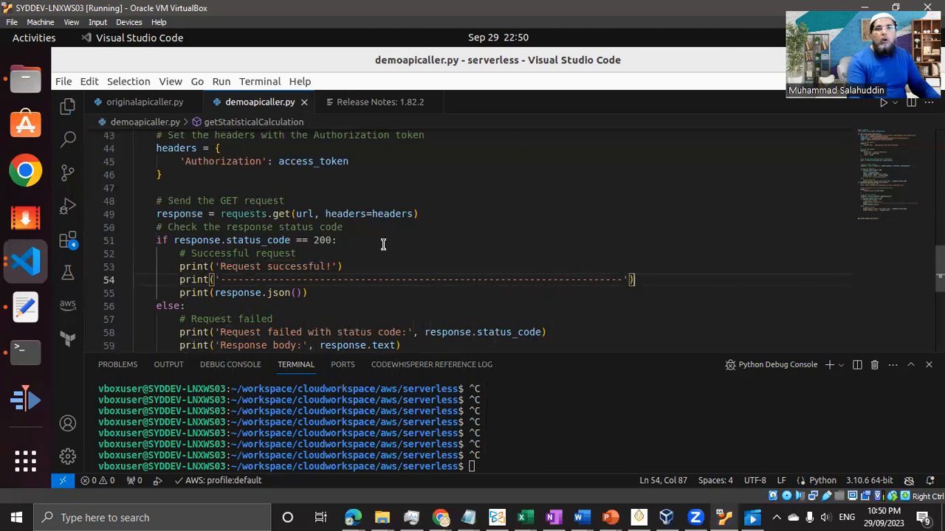
{"action": "scroll", "scroll_direction": "up", "scroll_amount": 3}
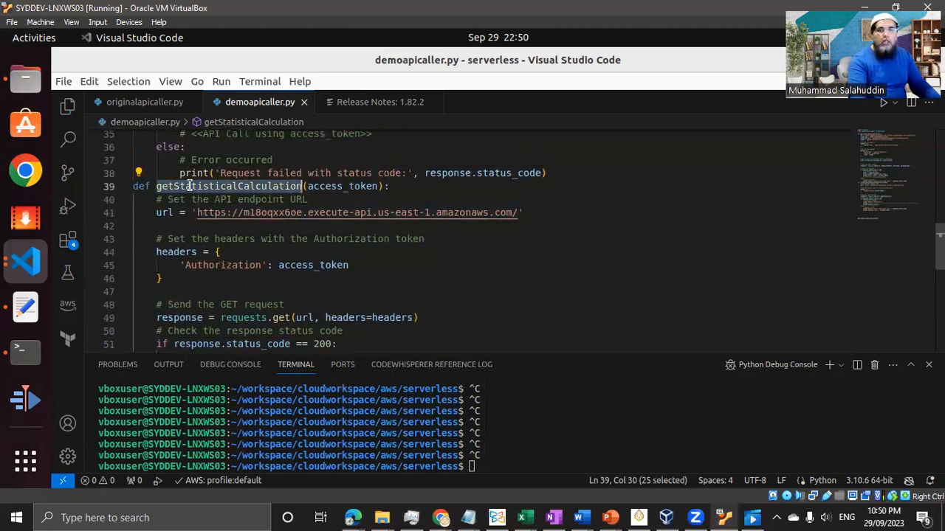
{"action": "scroll", "scroll_direction": "up", "scroll_amount": 3}
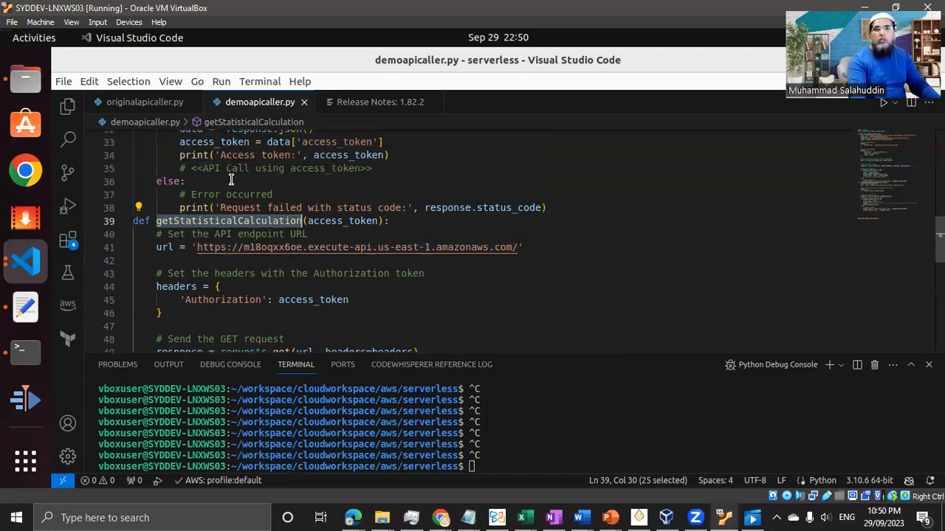
{"action": "left_click", "coordinate": [235, 168]}
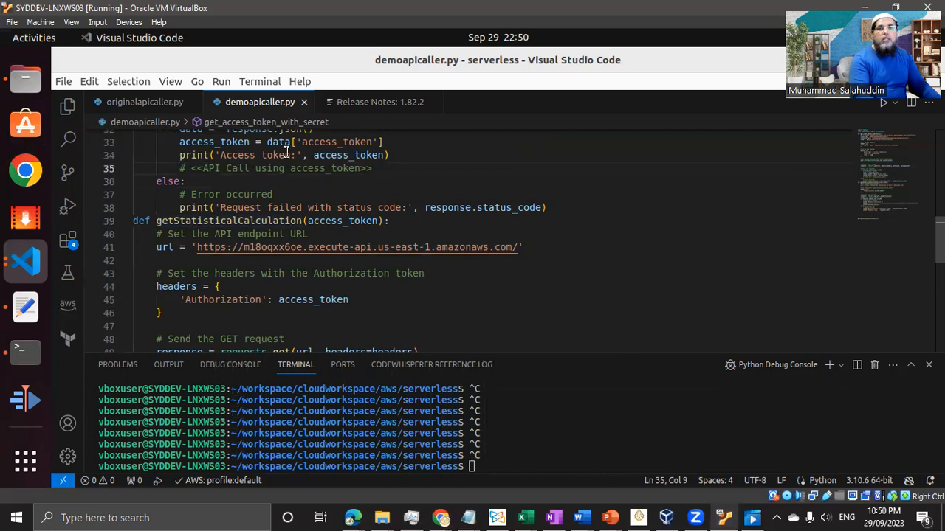
{"action": "type", "text": "getStatisticalCalculation("}
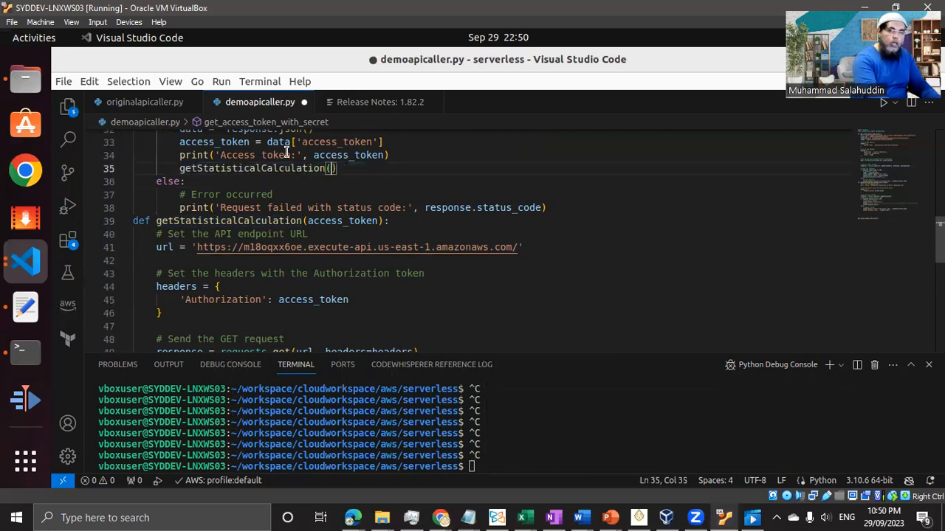
{"action": "type", "text": "access_token"}
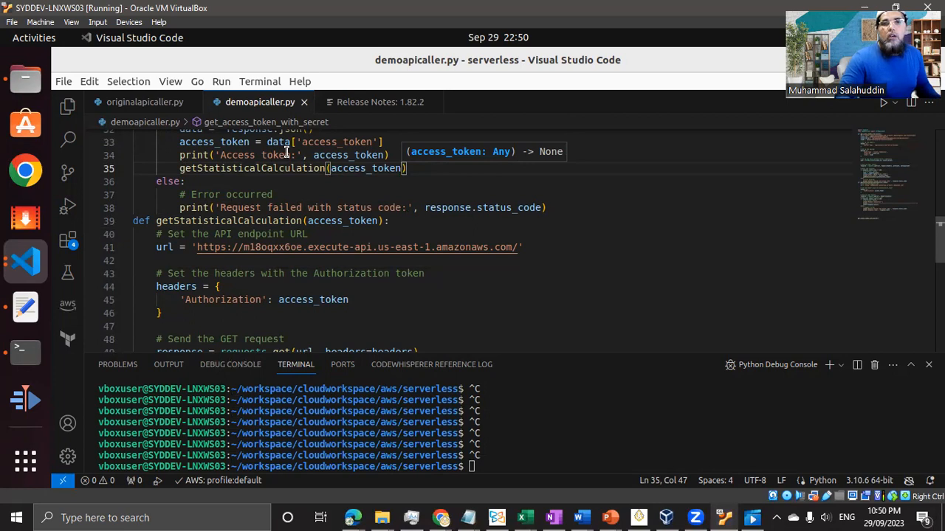
Check the script's endpoint URL against Postman, then go to the statisticalCalculation Lambda page
{"action": "scroll", "scroll_direction": "up", "scroll_amount": 3}
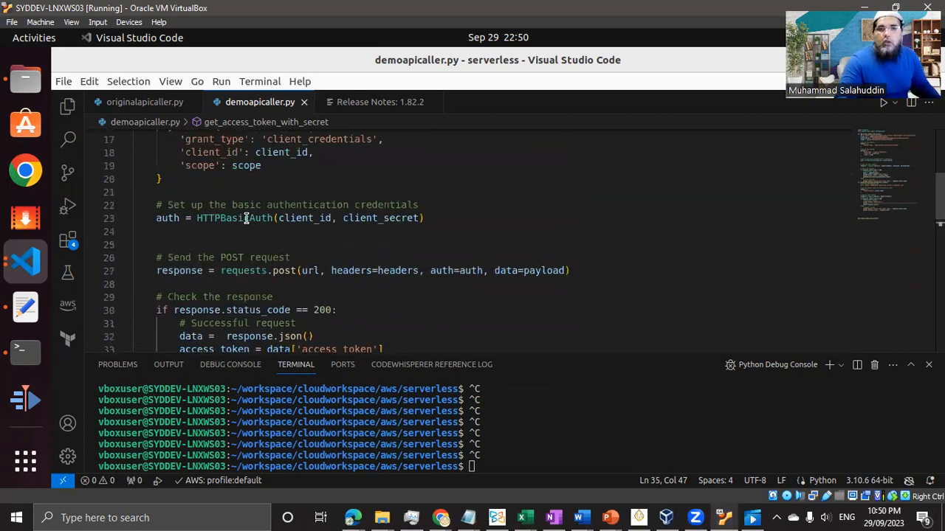
{"action": "scroll", "scroll_direction": "up", "scroll_amount": 3}
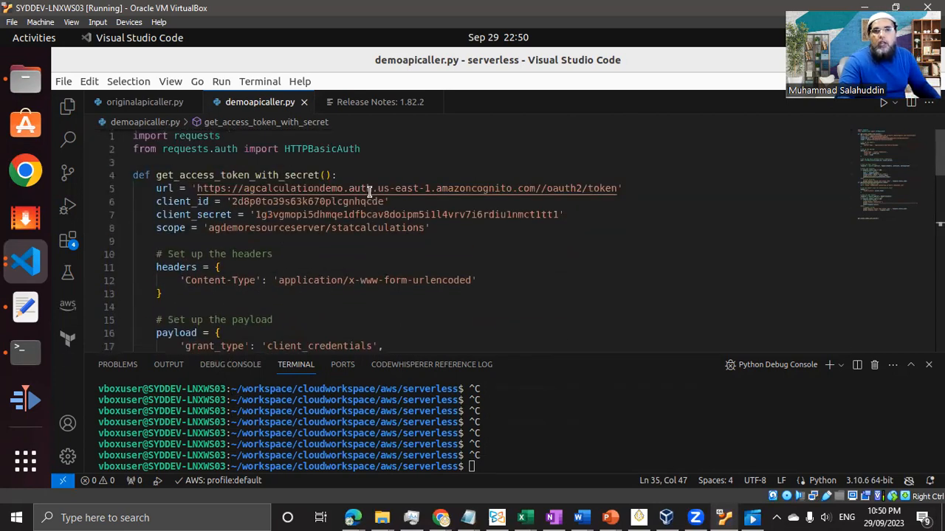
{"action": "scroll", "scroll_direction": "down", "scroll_amount": 3}
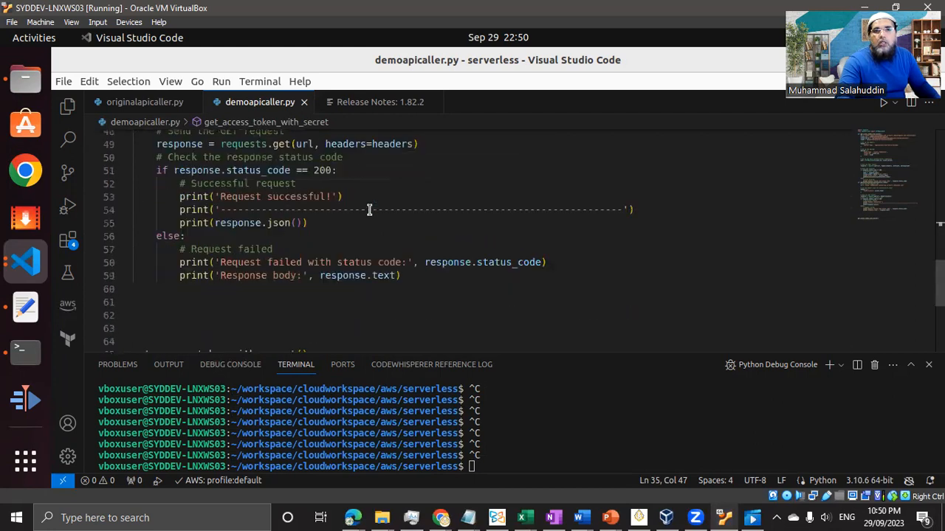
{"action": "scroll", "scroll_direction": "up", "scroll_amount": 3}
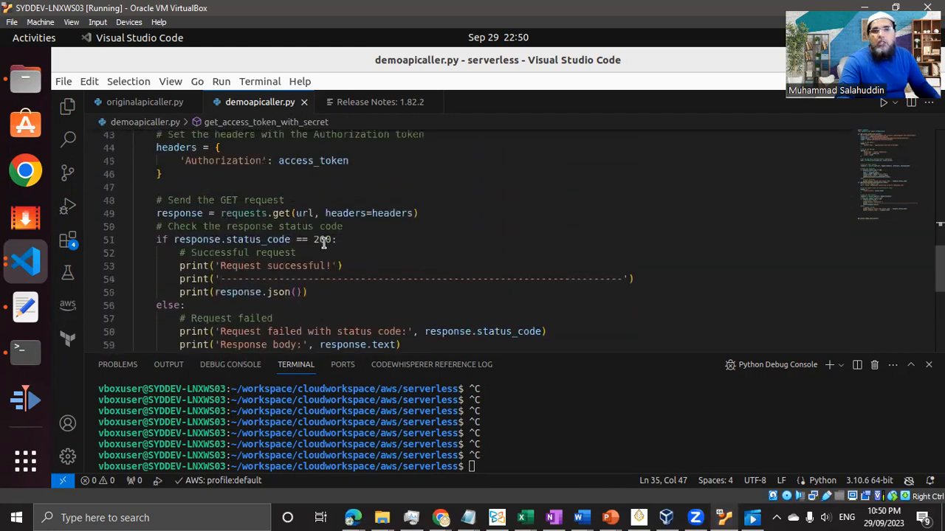
{"action": "scroll", "scroll_direction": "up", "scroll_amount": 3}
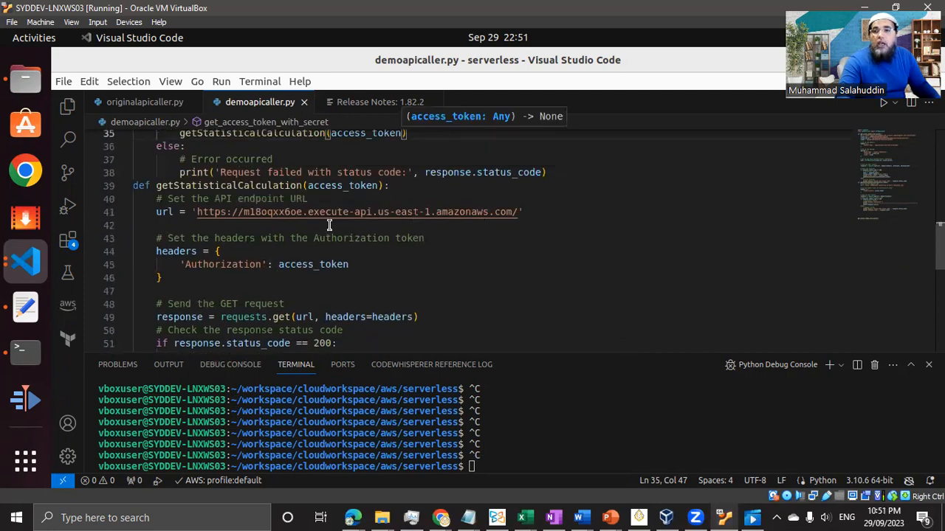
{"action": "mouse_move", "coordinate": [521, 213]}
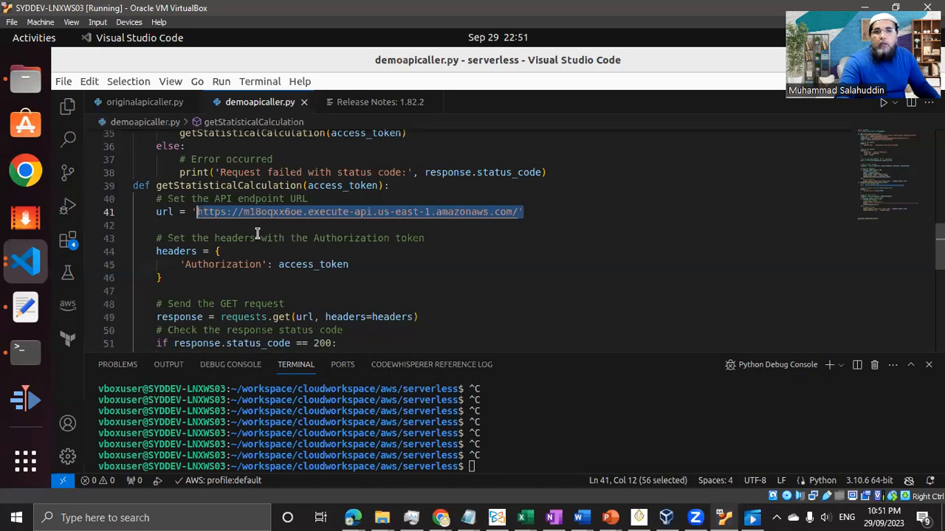
{"action": "scroll", "scroll_direction": "down", "scroll_amount": 3}
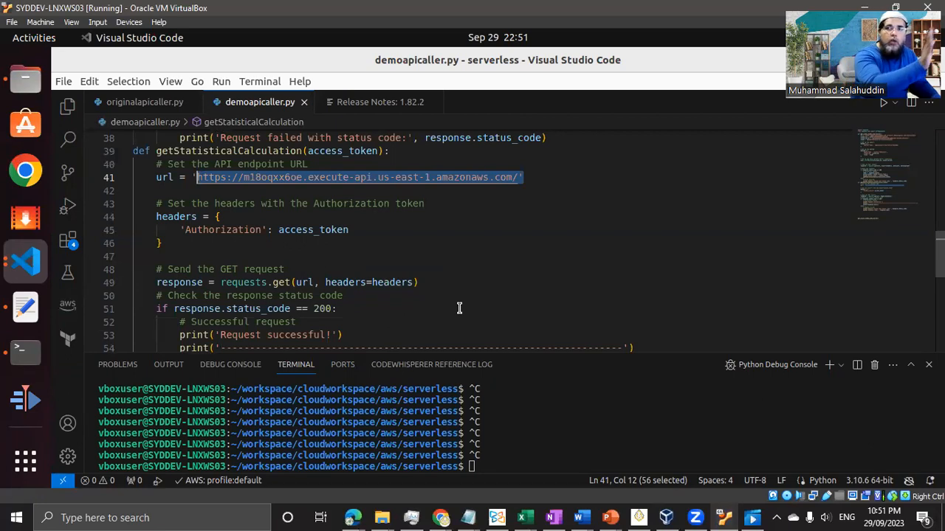
{"action": "mouse_move", "coordinate": [410, 236]}
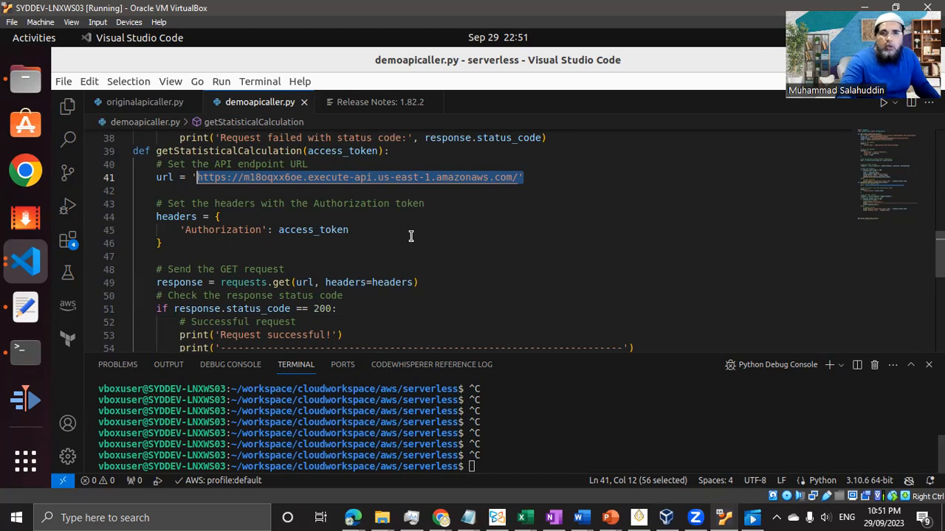
{"action": "mouse_move", "coordinate": [438, 300]}
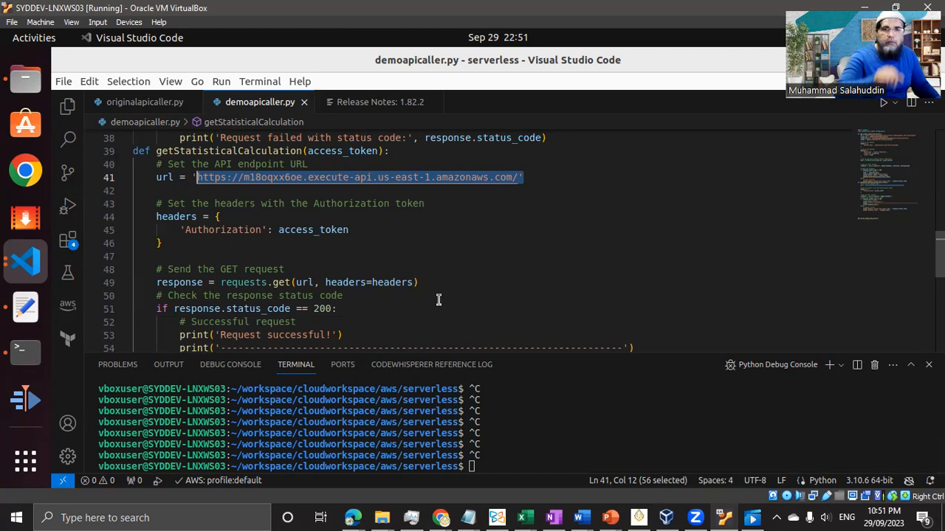
{"action": "mouse_move", "coordinate": [465, 262]}
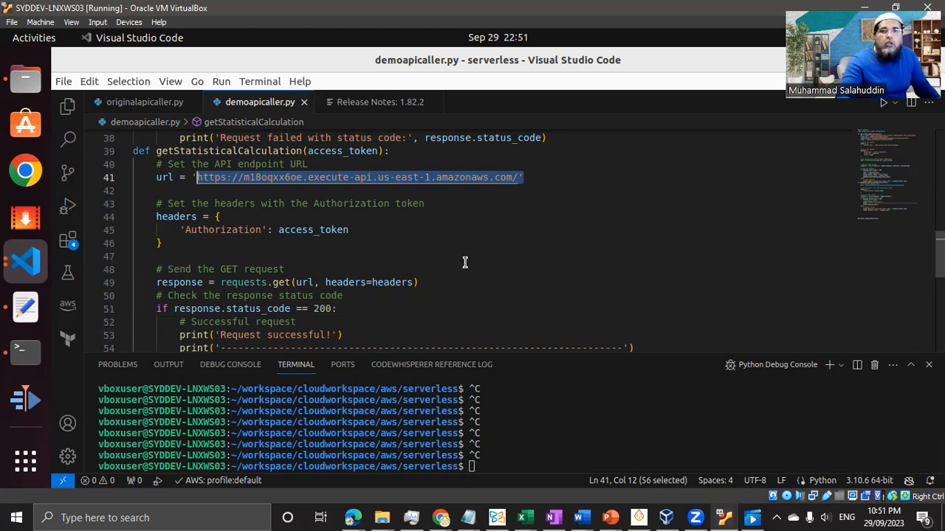
{"action": "left_click", "coordinate": [476, 268]}
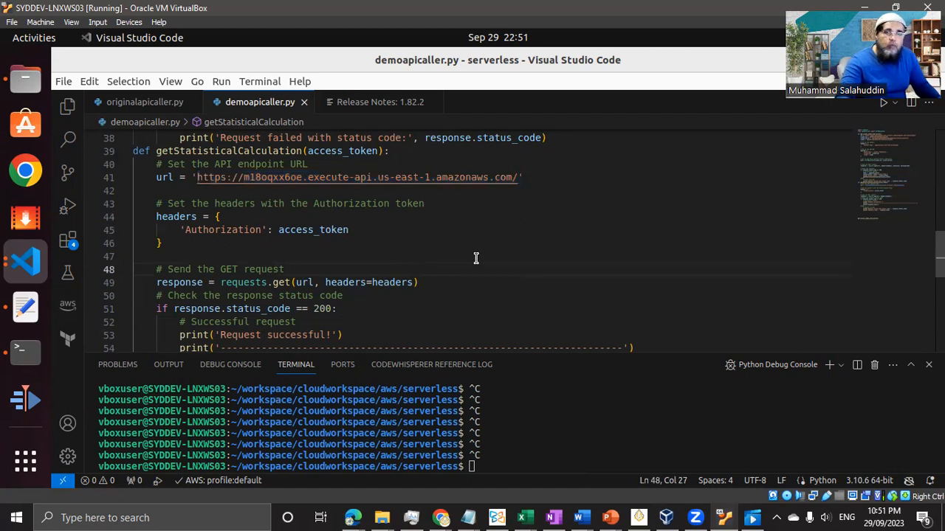
{"action": "left_click", "coordinate": [883, 102]}
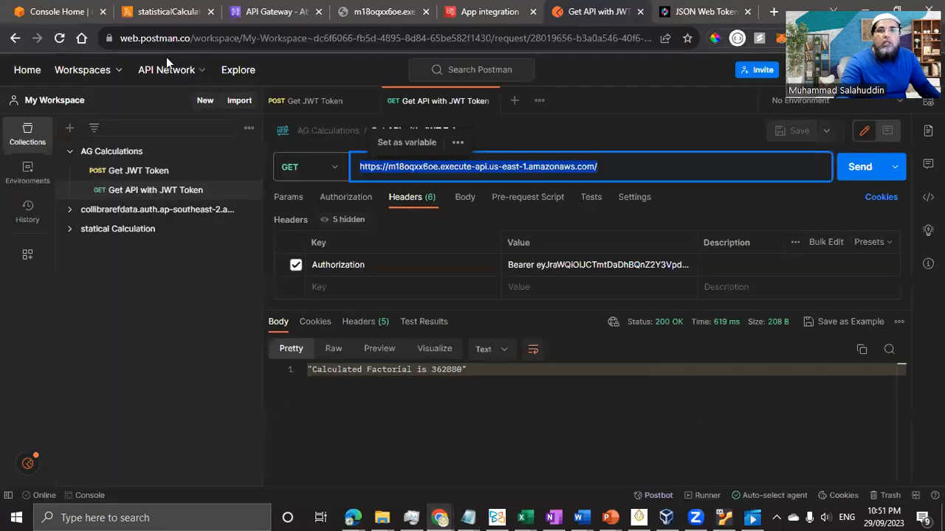
{"action": "left_click", "coordinate": [166, 12]}
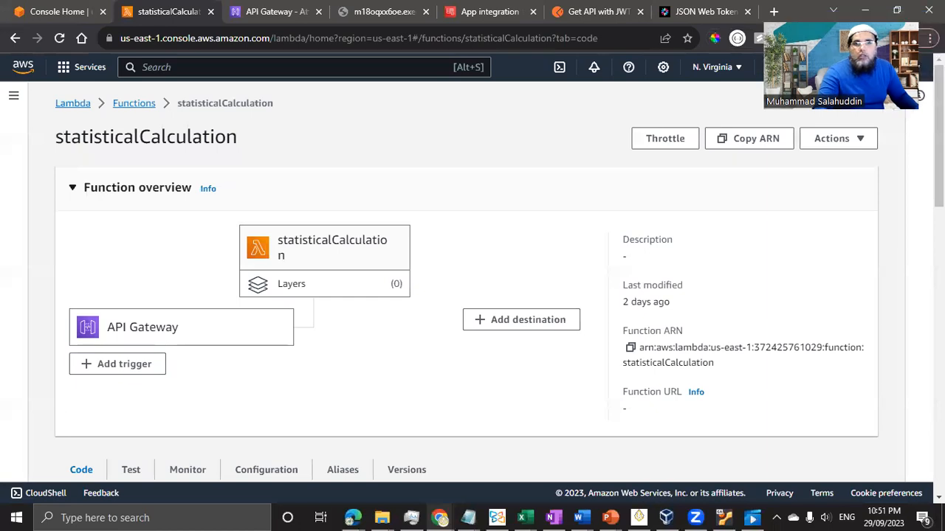
Change calculateFactorial(9) to calculateFactorial(10), deploy, and test for result 3628800
{"action": "scroll", "scroll_direction": "down", "scroll_amount": 3}
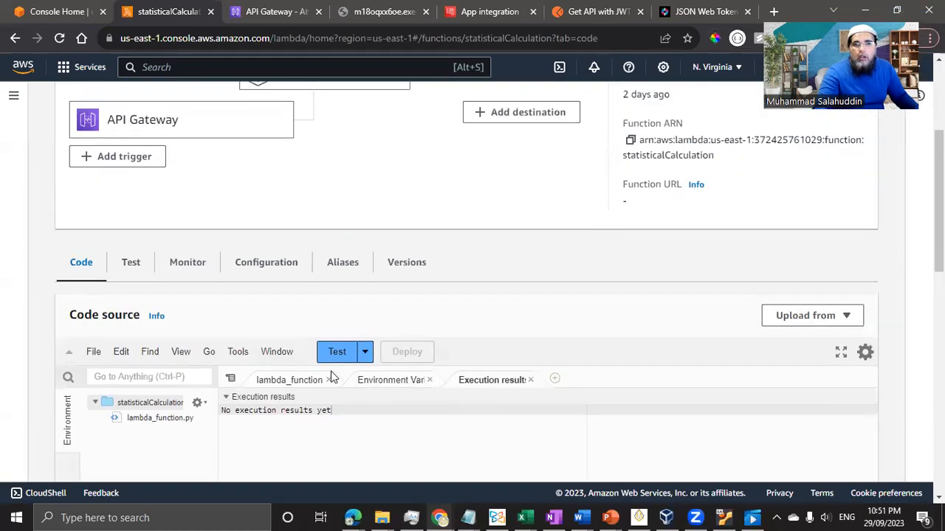
{"action": "scroll", "scroll_direction": "down", "scroll_amount": 3}
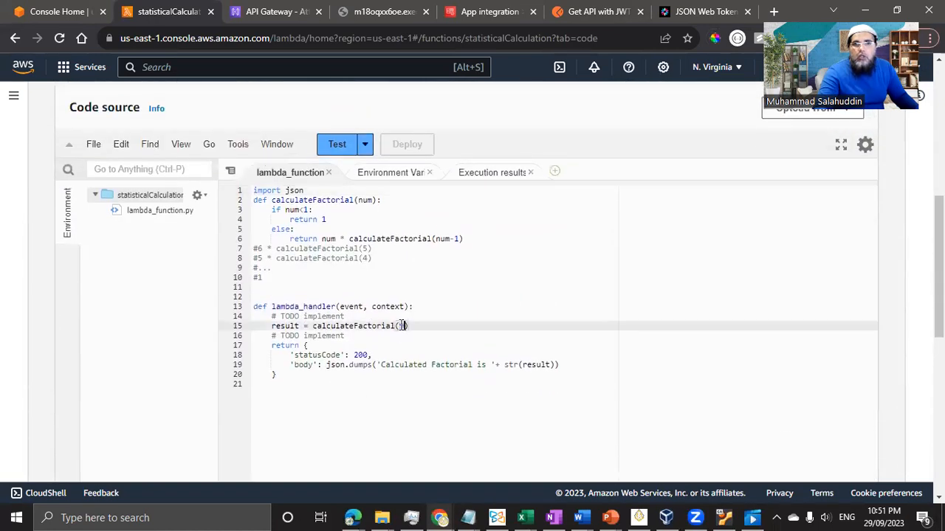
{"action": "type", "text": "10"}
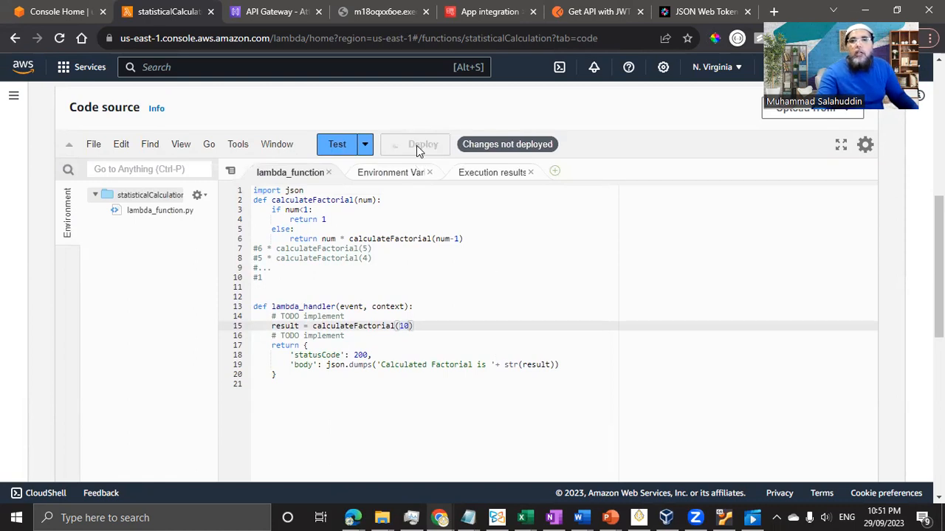
{"action": "left_click", "coordinate": [423, 144]}
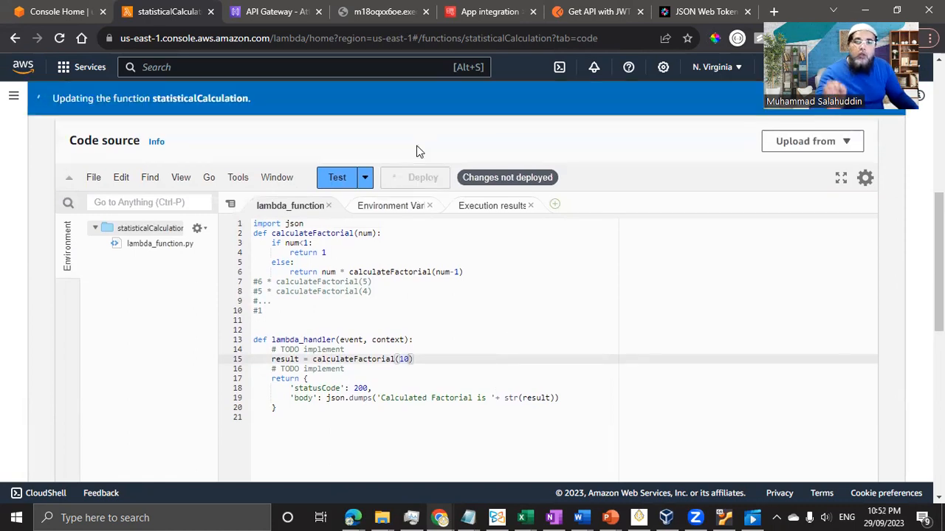
{"action": "left_click", "coordinate": [423, 177]}
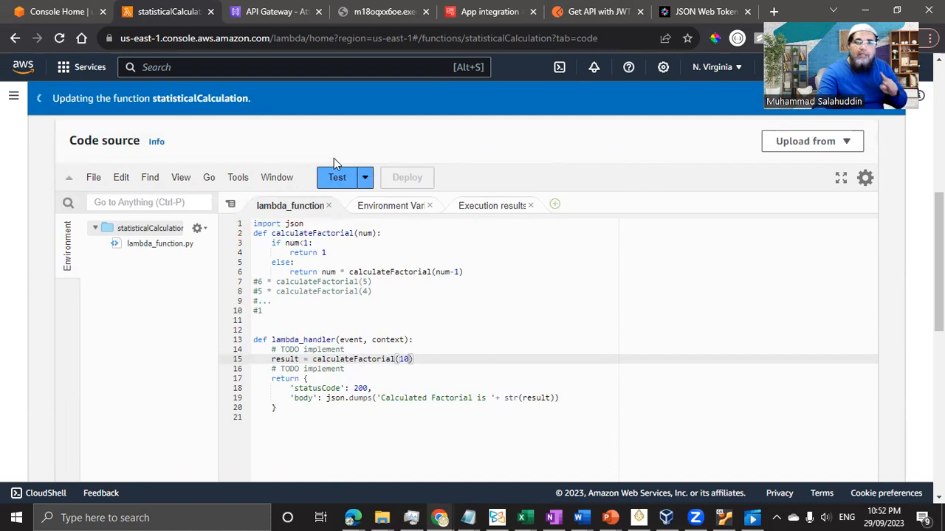
{"action": "left_click", "coordinate": [336, 177]}
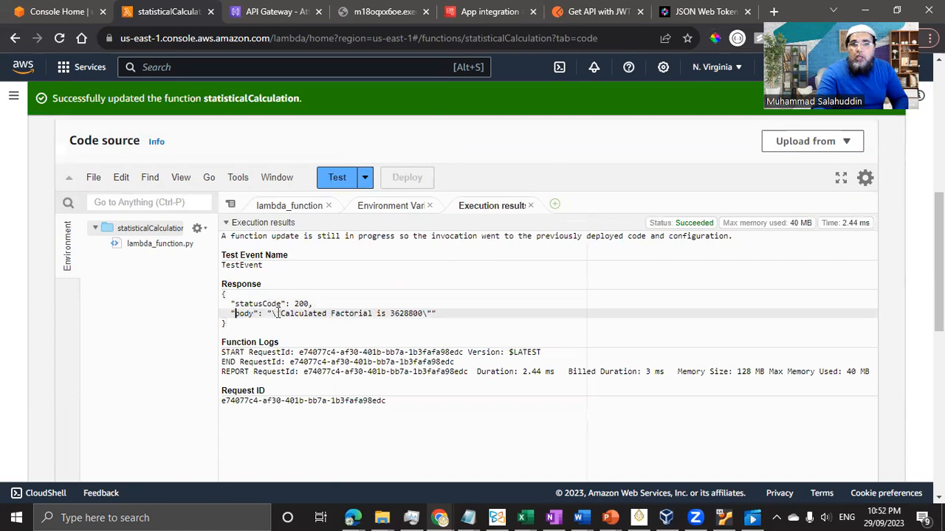
{"action": "left_click", "coordinate": [289, 205]}
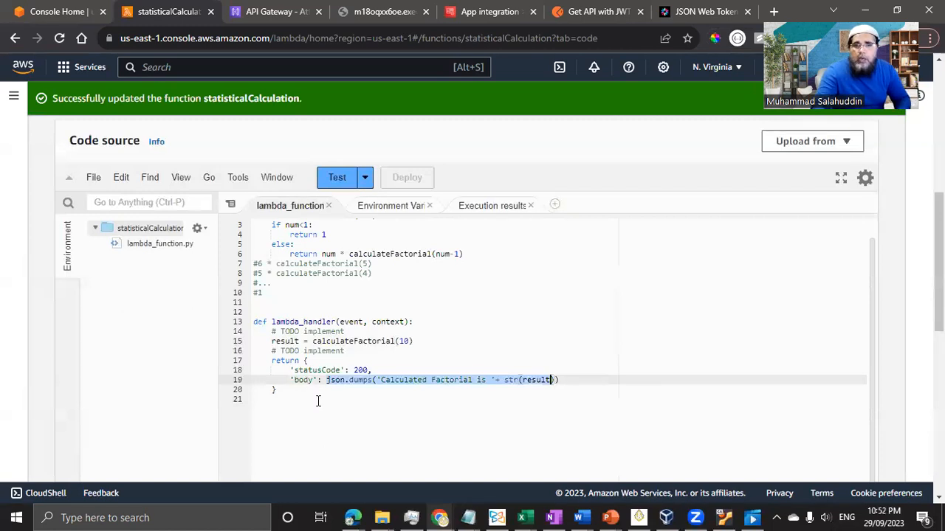
{"action": "mouse_move", "coordinate": [413, 381]}
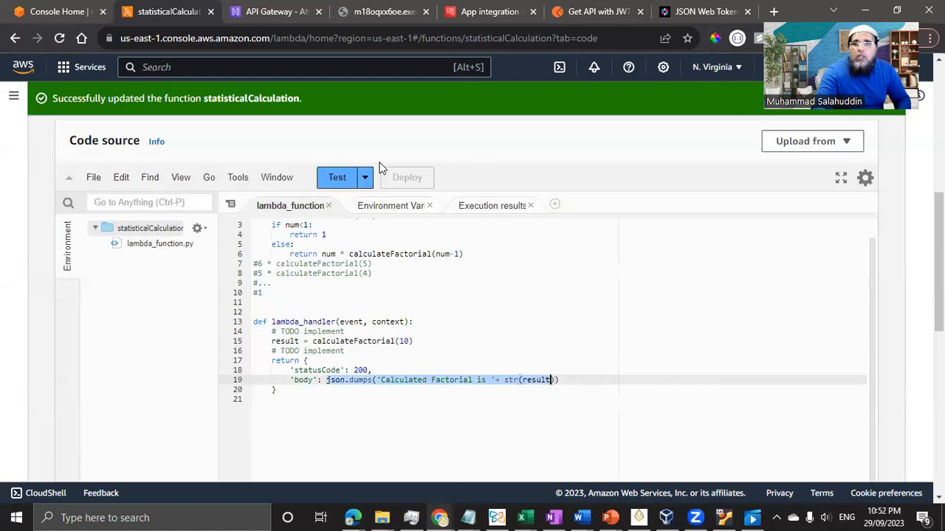
{"action": "left_click", "coordinate": [336, 177]}
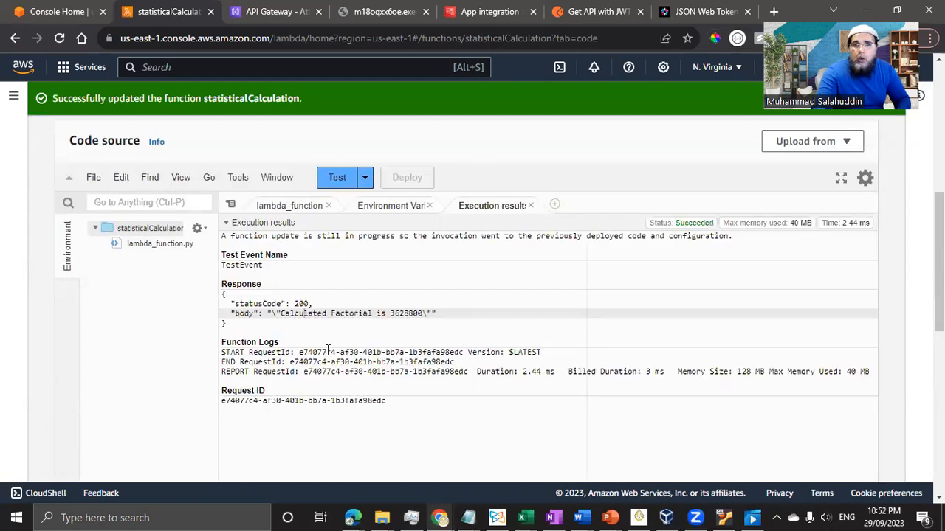
{"action": "mouse_move", "coordinate": [414, 453]}
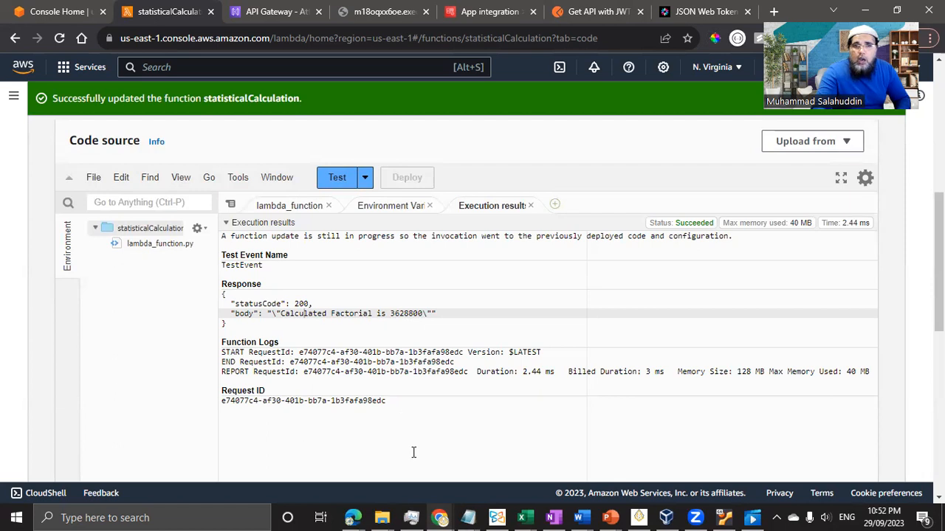
{"action": "mouse_move", "coordinate": [367, 322]}
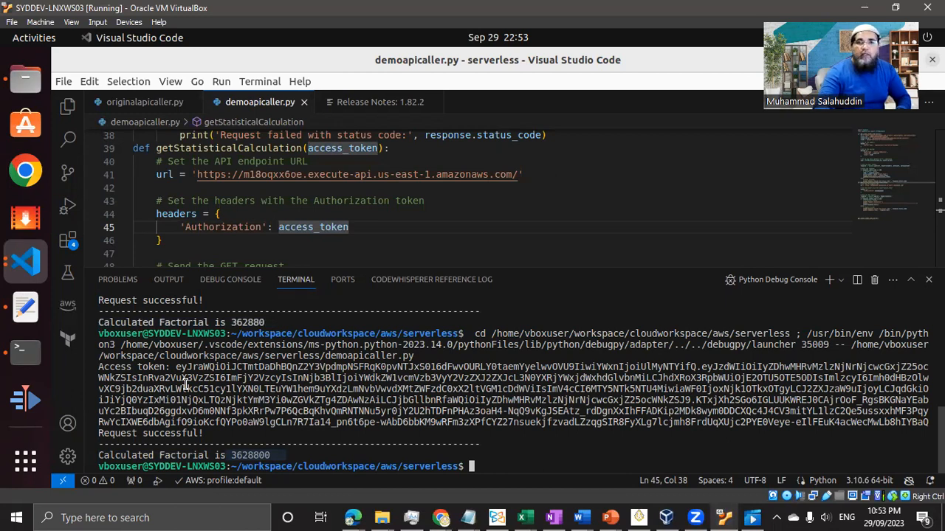
{"action": "mouse_move", "coordinate": [247, 225]}
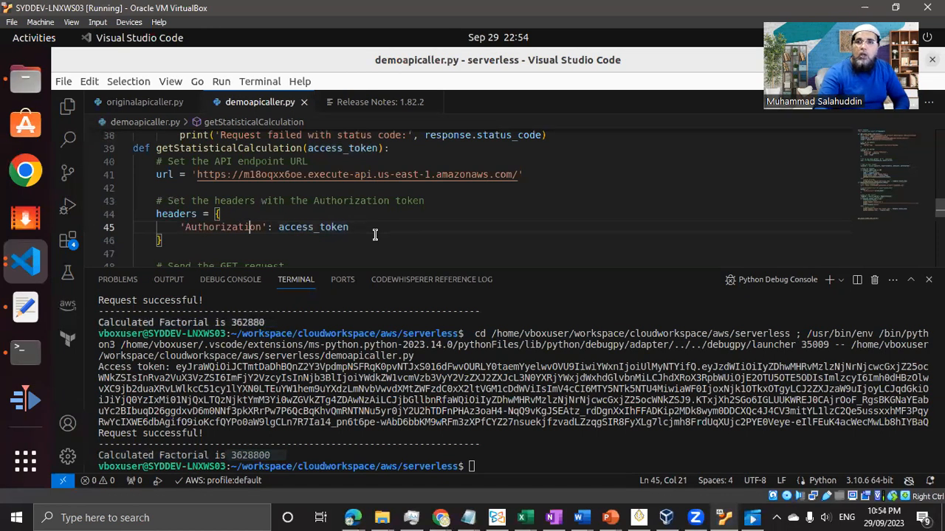
{"action": "mouse_move", "coordinate": [387, 266]}
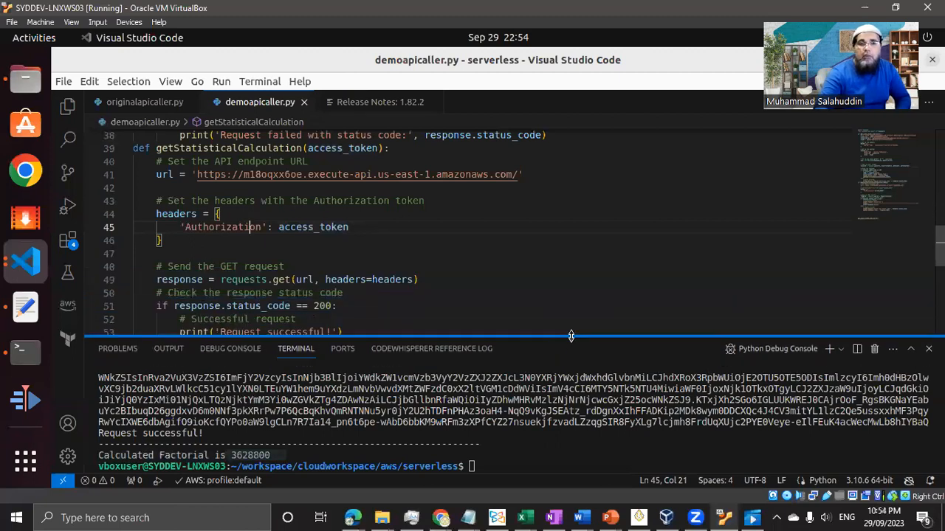
Scroll to the imports at the top of demoapicaller.py and clear the selection
{"action": "scroll", "scroll_direction": "up", "scroll_amount": 3}
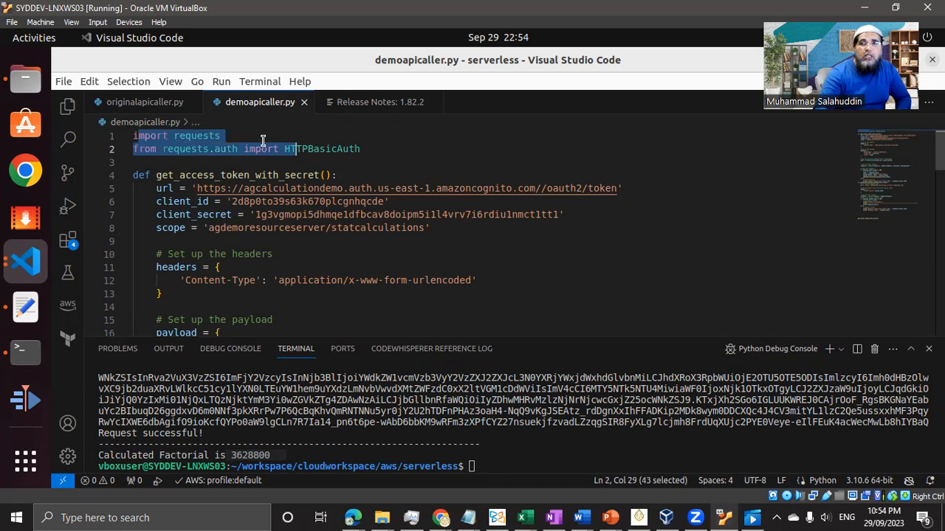
{"action": "left_click", "coordinate": [147, 163]}
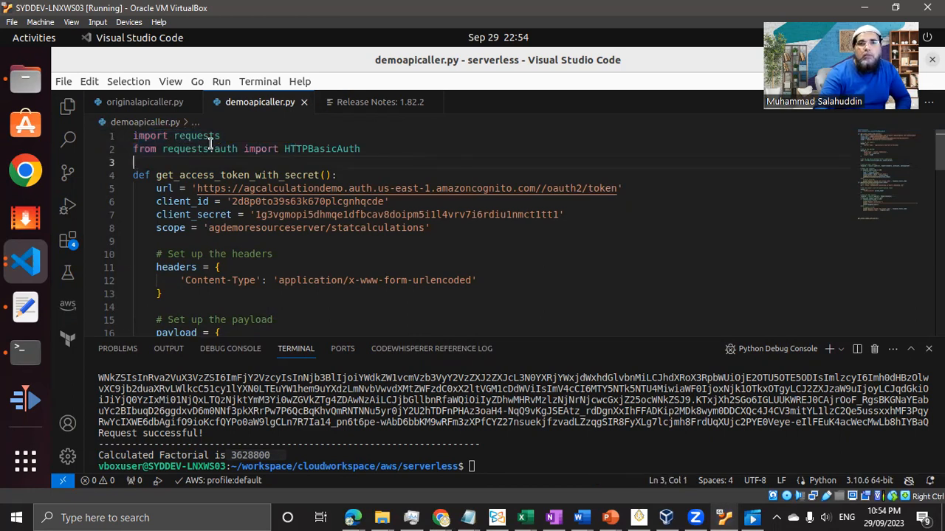
{"action": "mouse_move", "coordinate": [197, 136]}
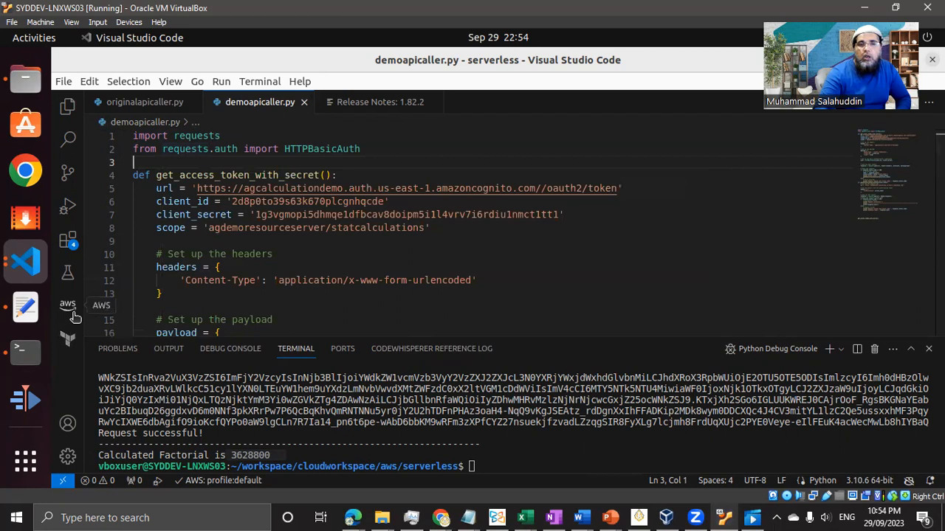
{"action": "mouse_move", "coordinate": [295, 175]}
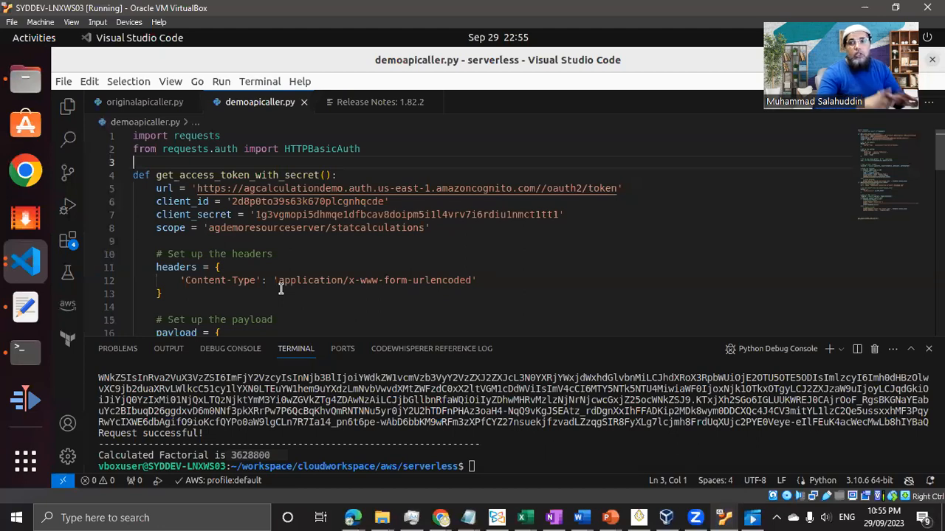
{"action": "mouse_move", "coordinate": [236, 247]}
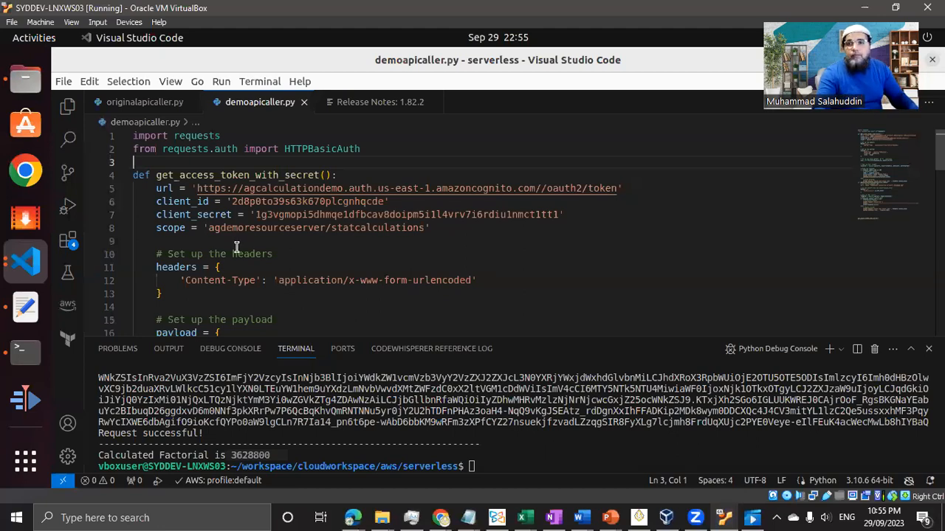